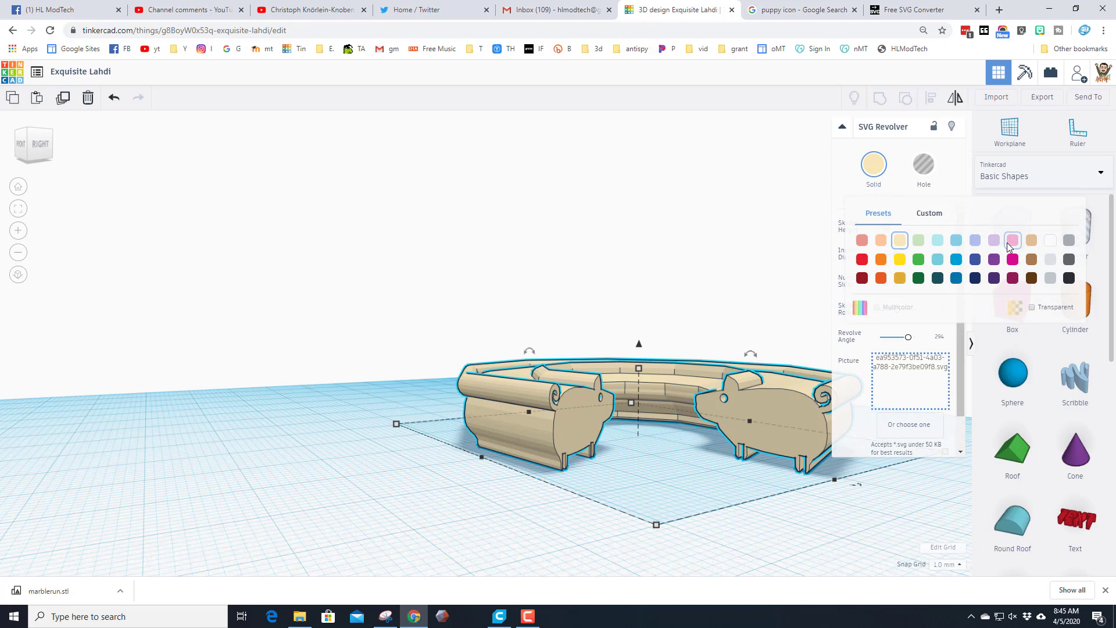
Step: Color the pig revolve pink, raise its Revolve Angle to 315, and reduce its sides
left_click(1012, 241)
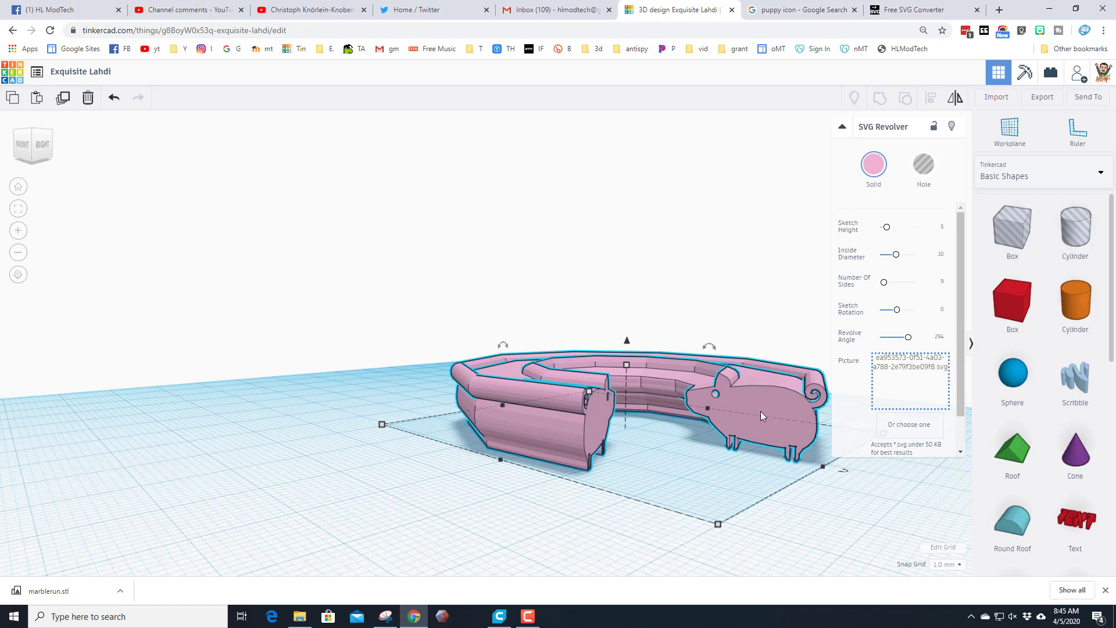
mouse_move(773, 412)
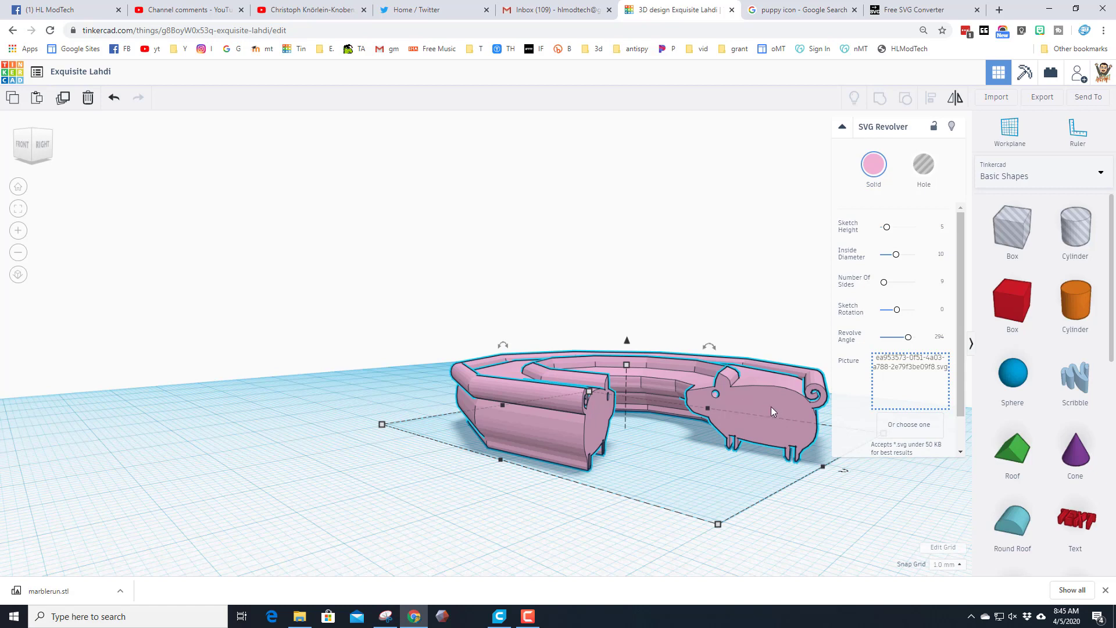
mouse_move(910, 337)
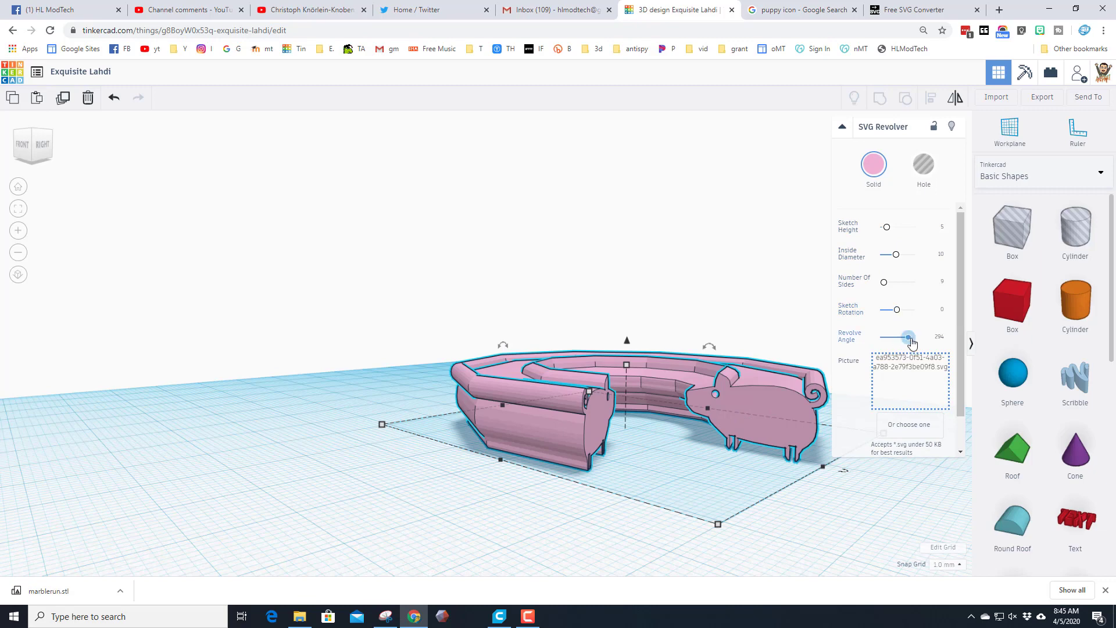
left_click_drag(905, 336, 910, 336)
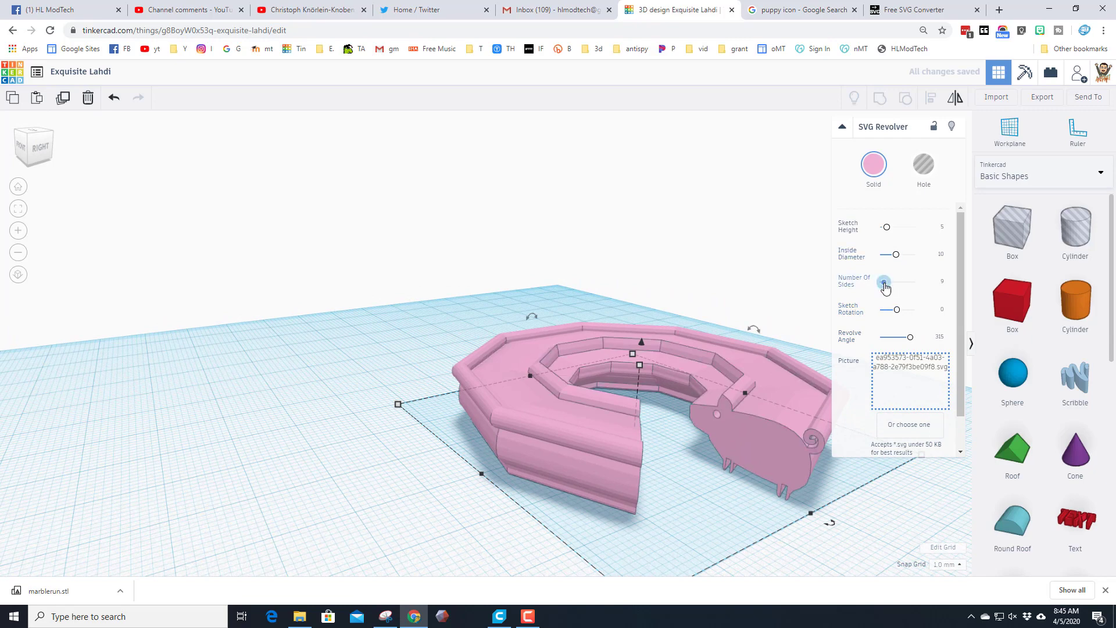
left_click_drag(884, 282, 878, 281)
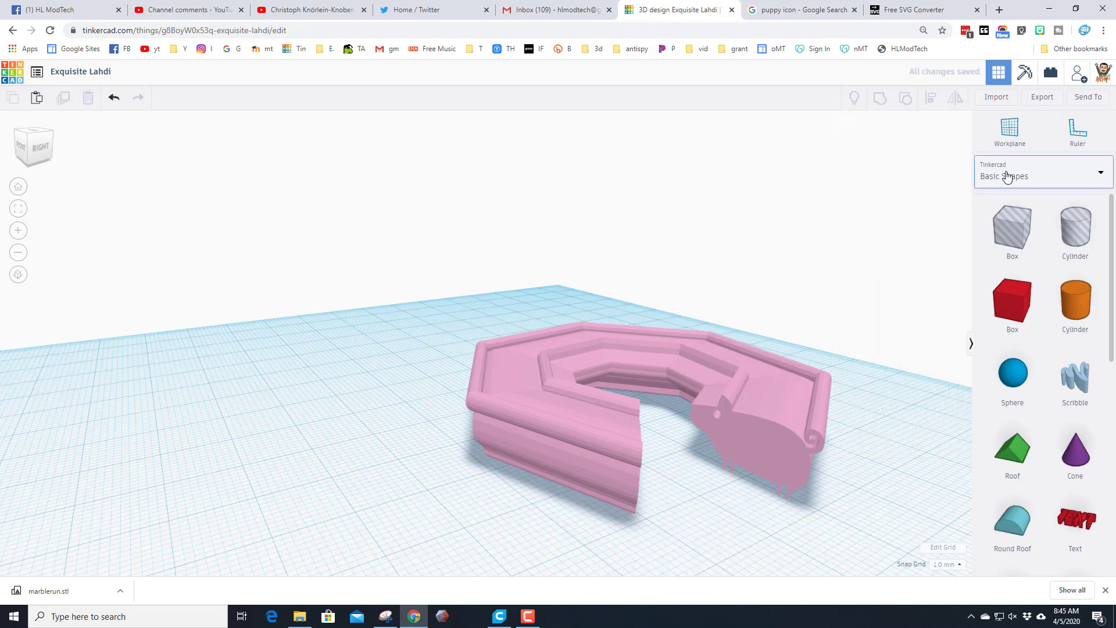
Step: Place a second SVG Revolver from Shape Generators > Featured onto the workplane
left_click(1040, 176)
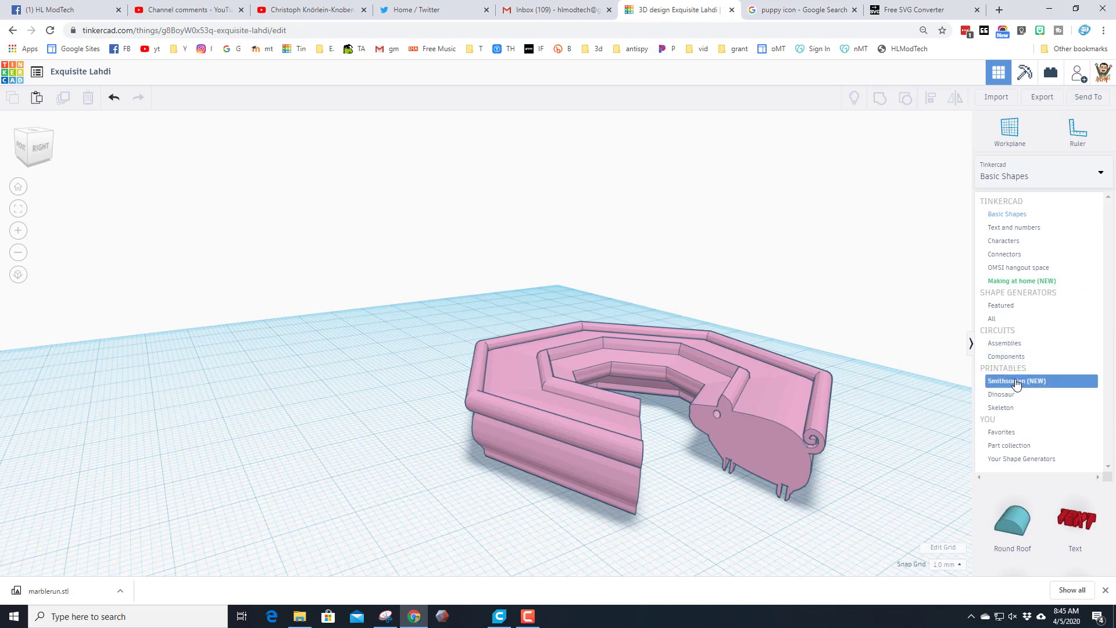
left_click(1000, 304)
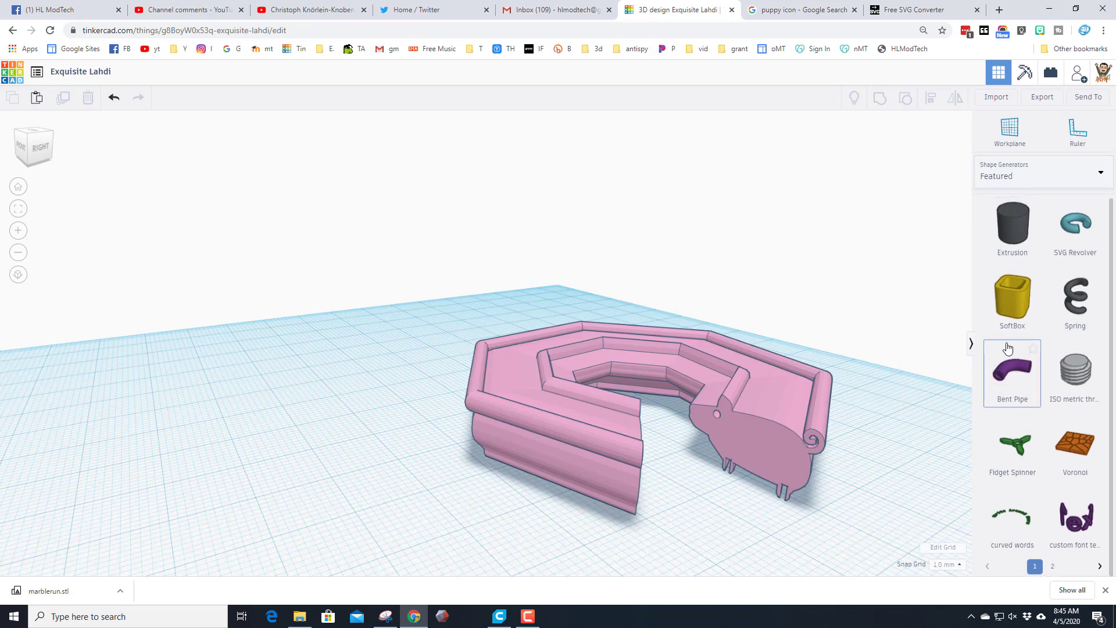
mouse_move(1008, 373)
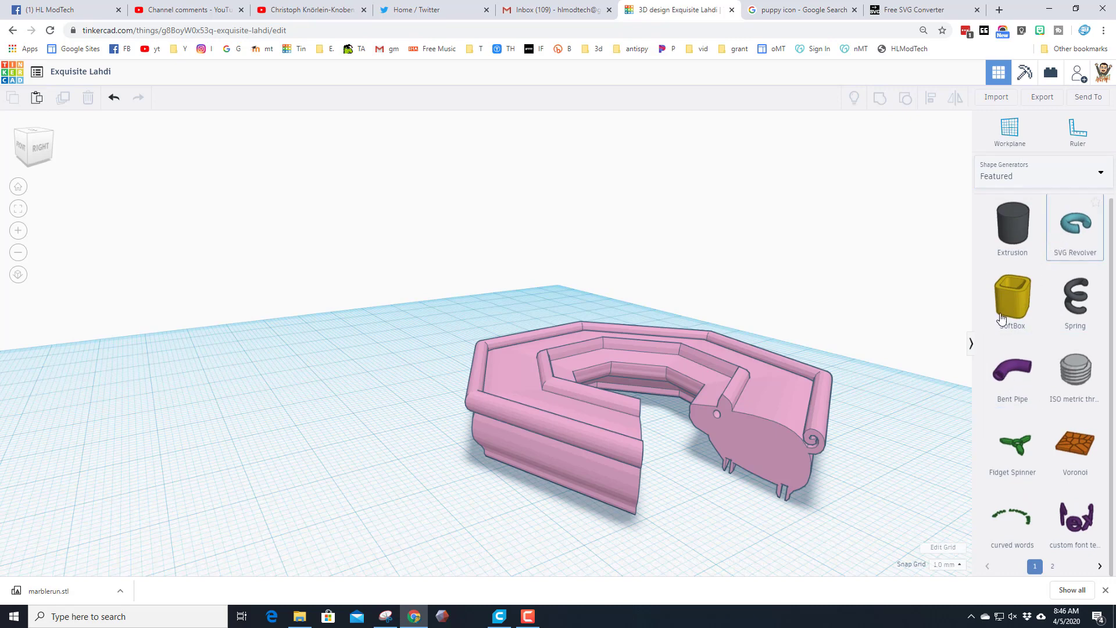
scroll("down", 3)
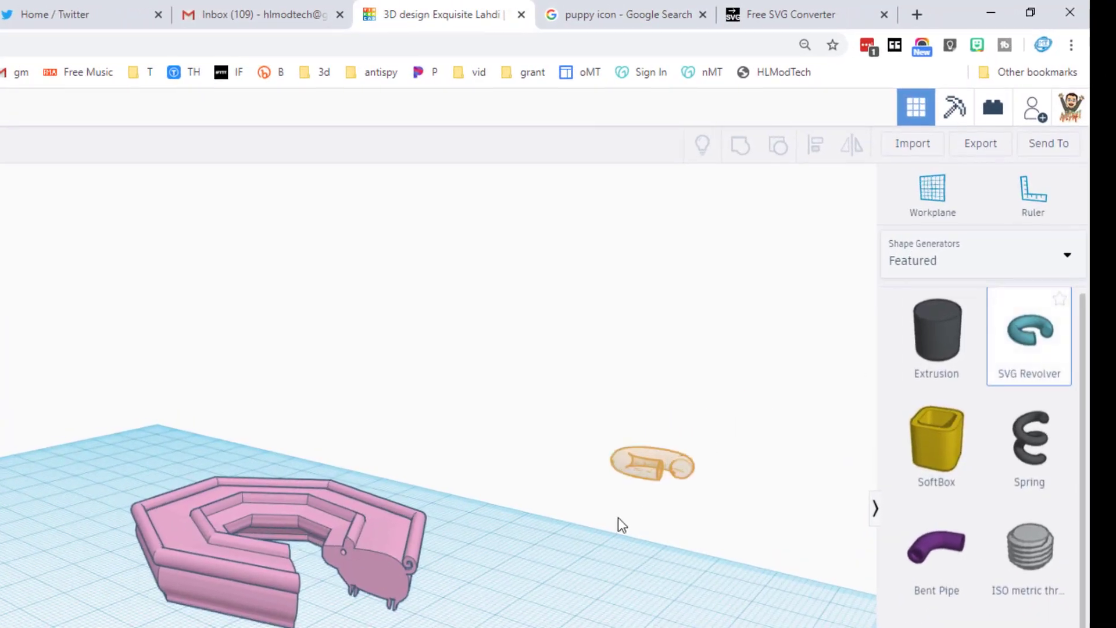
left_click(651, 463)
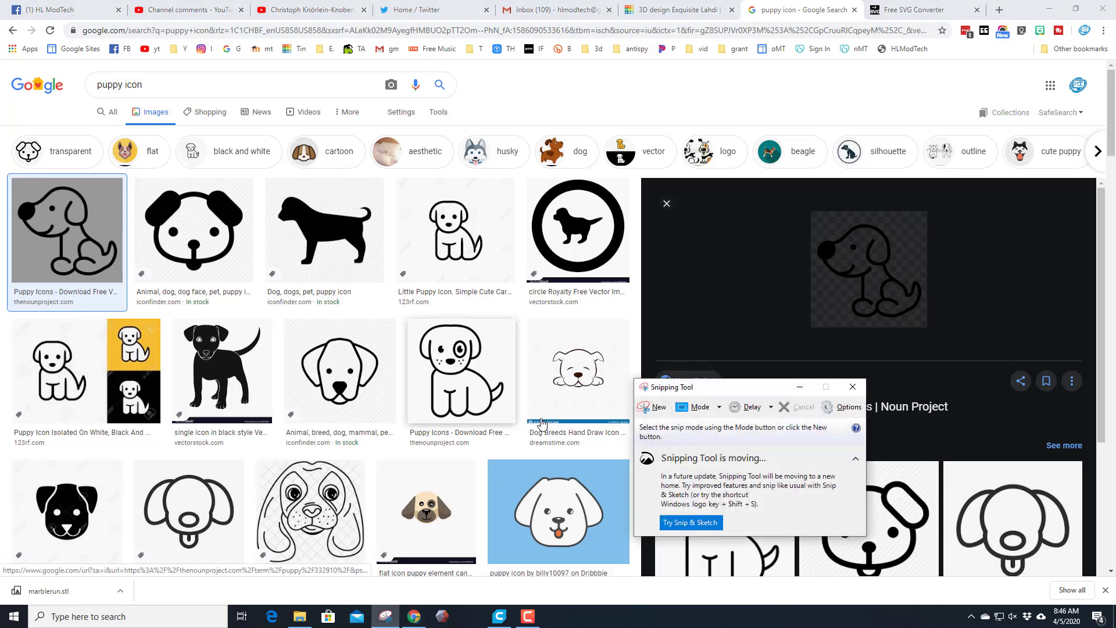
Step: Snip the sitting-puppy icon with Snipping Tool and save it as a PNG
left_click(657, 406)
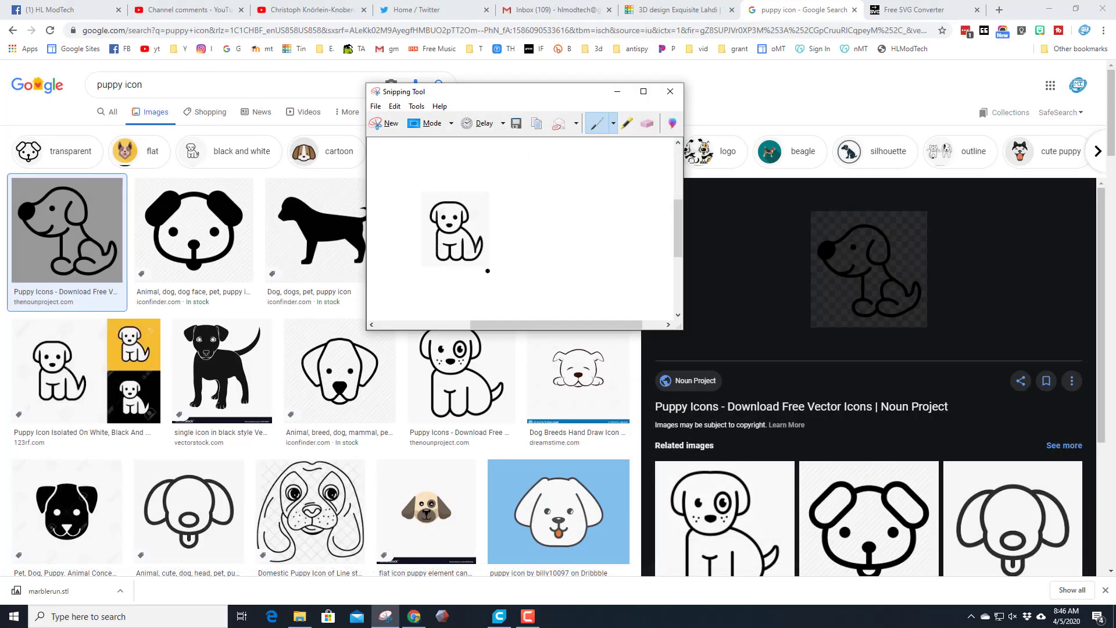
left_click(374, 106)
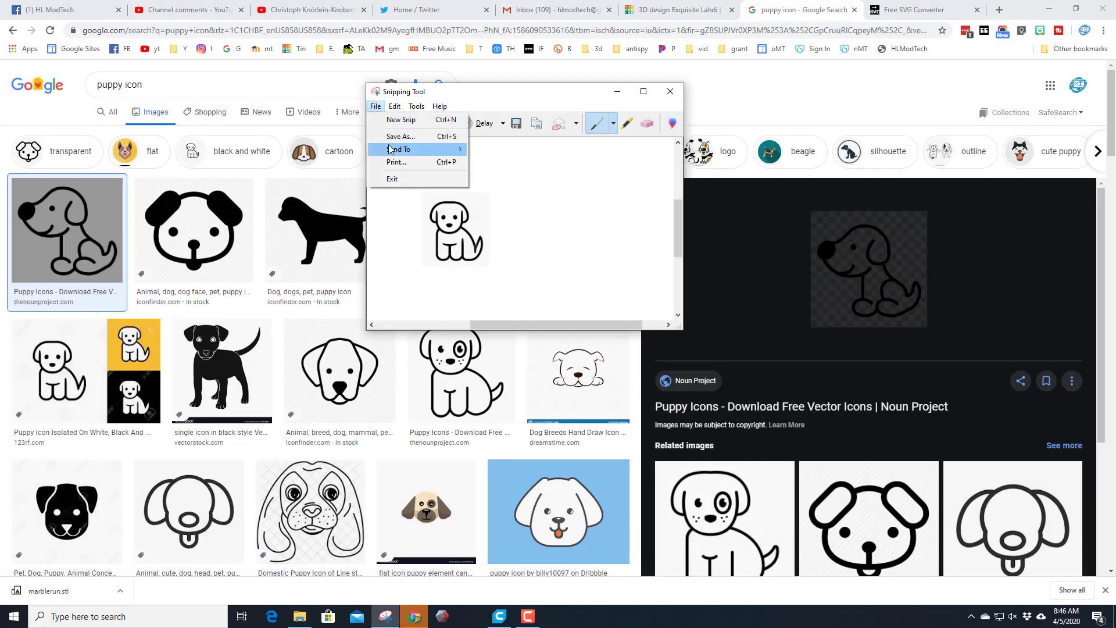
left_click(401, 136)
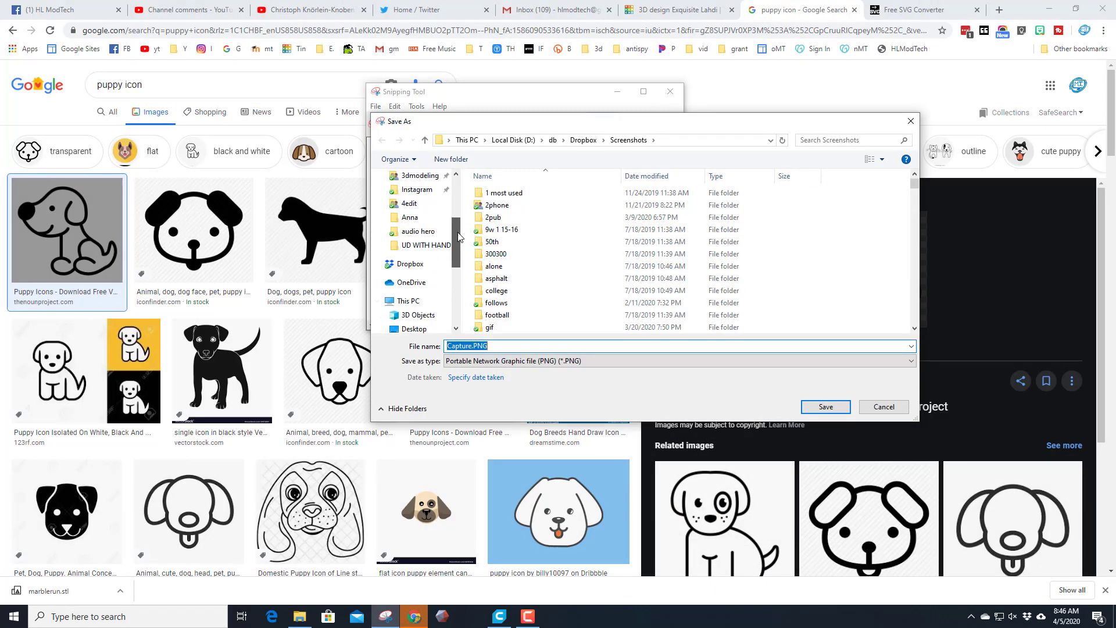
left_click(419, 213)
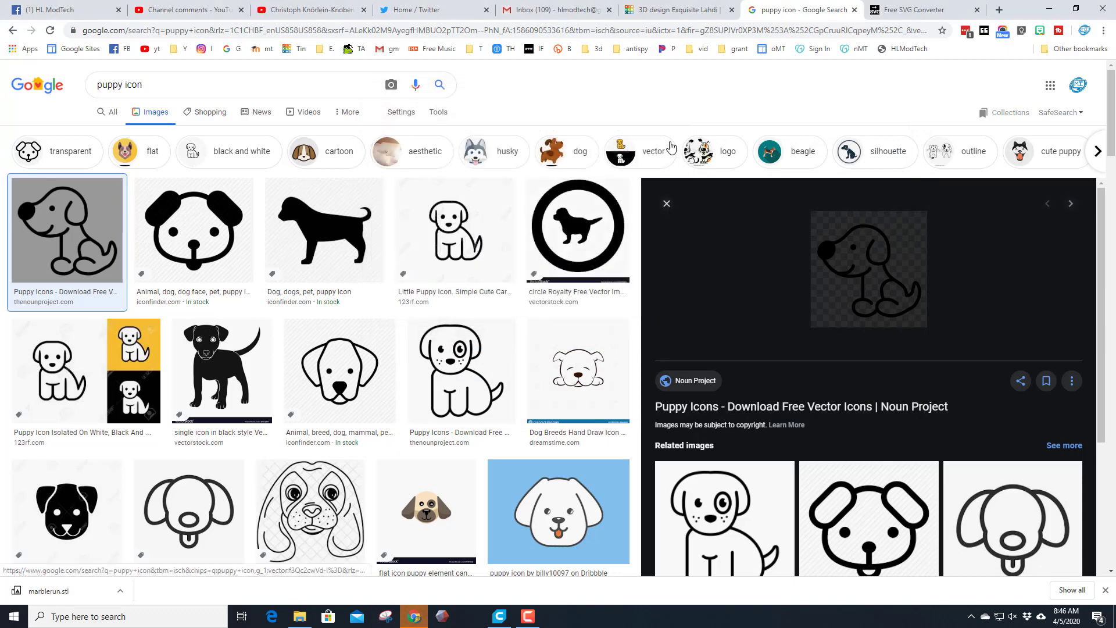
Step: Upload the saved puppy capture to the Picsvg converter
left_click(918, 9)
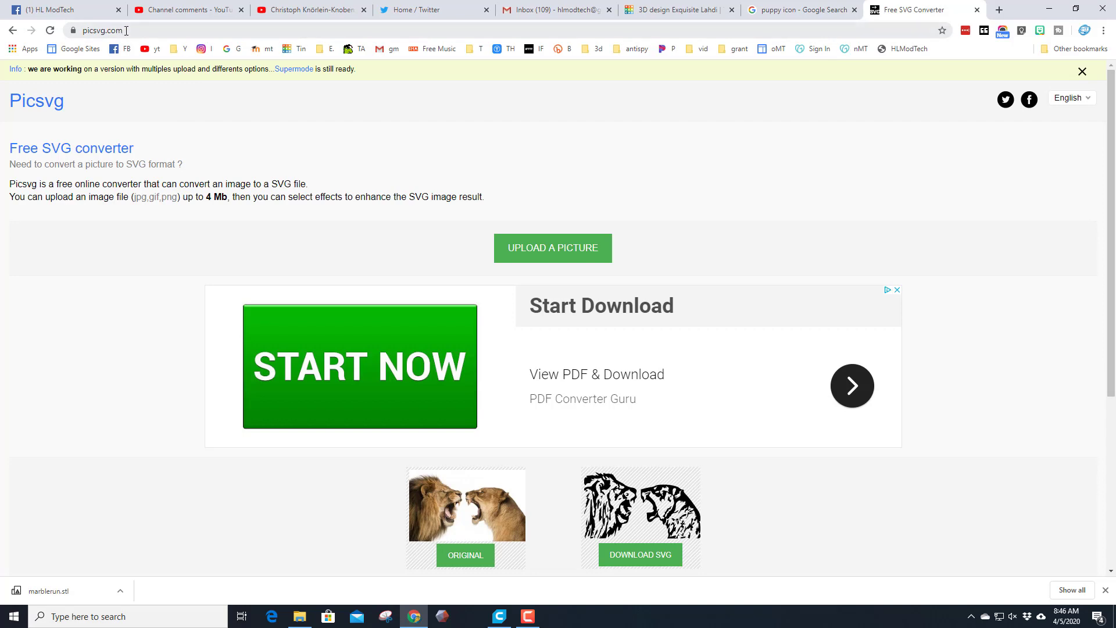
mouse_move(596, 266)
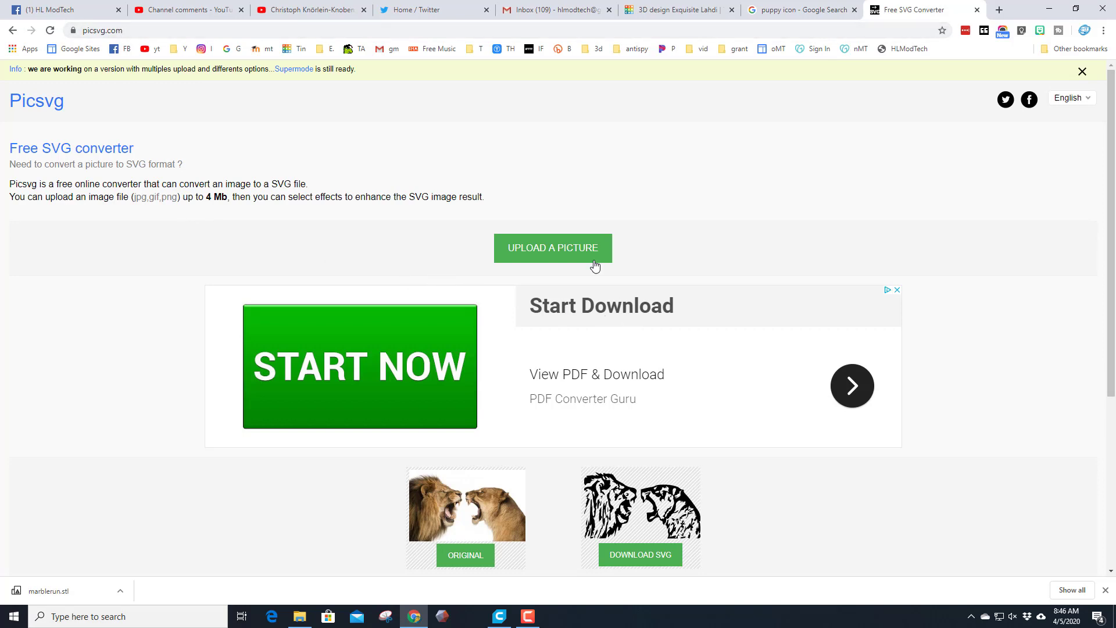
left_click(552, 247)
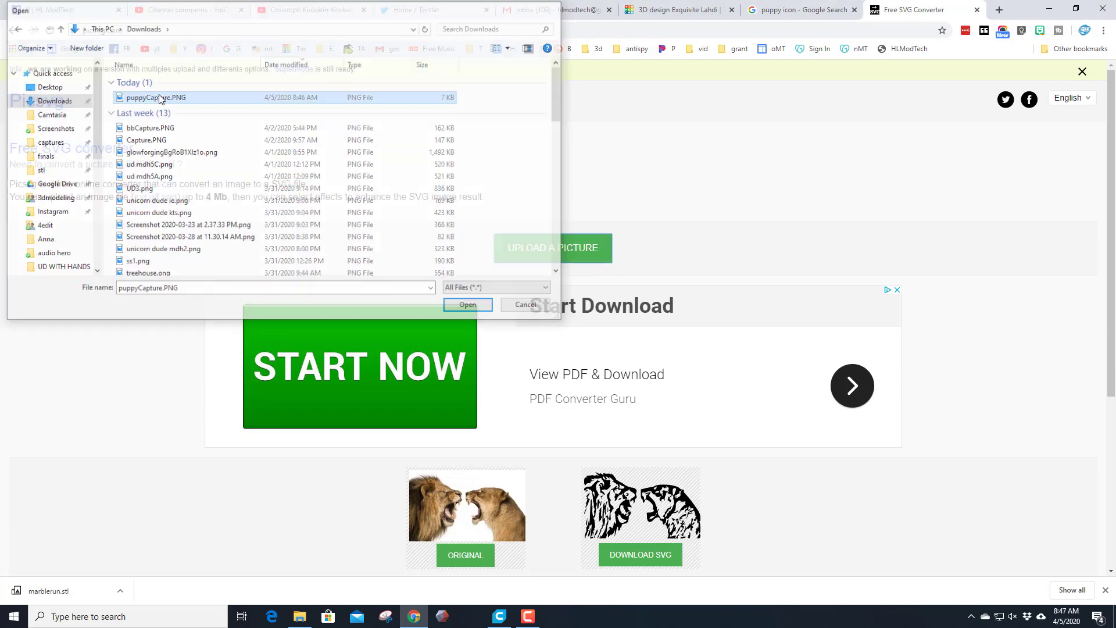
left_click(466, 304)
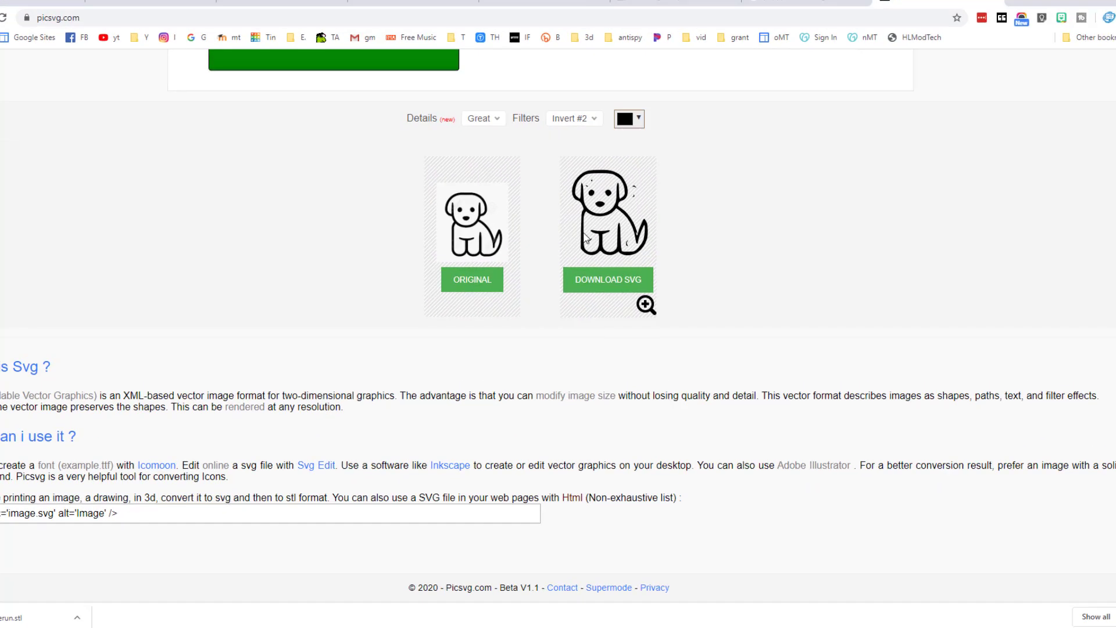
Step: Preview the puppy with the Invert #1, Ready #1, Ready #2 and Ready #3 filters
left_click(573, 118)
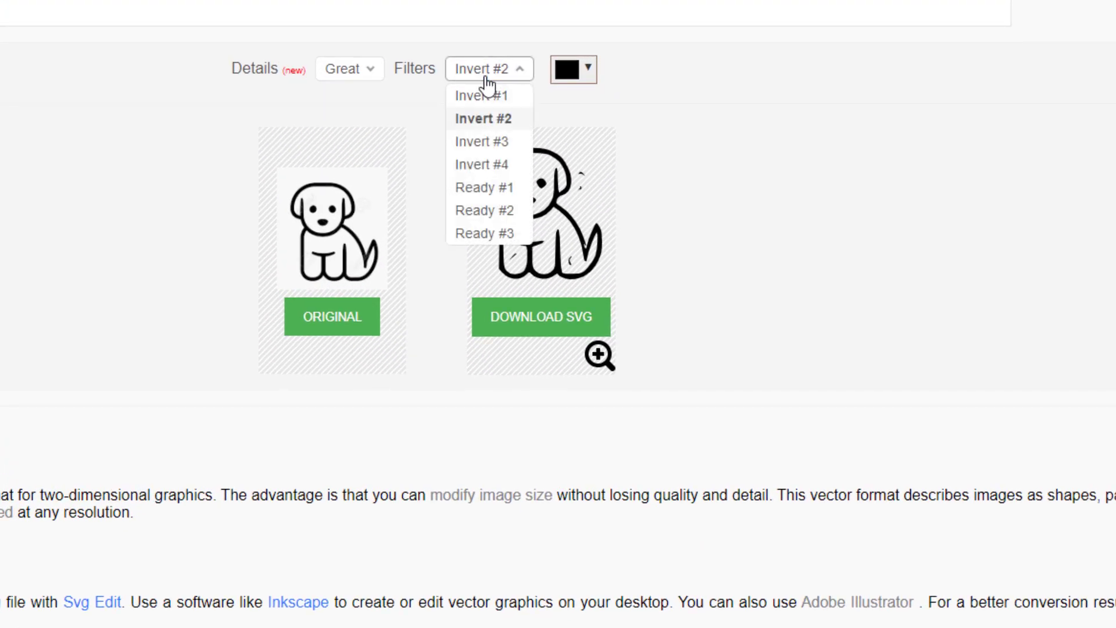
left_click(482, 95)
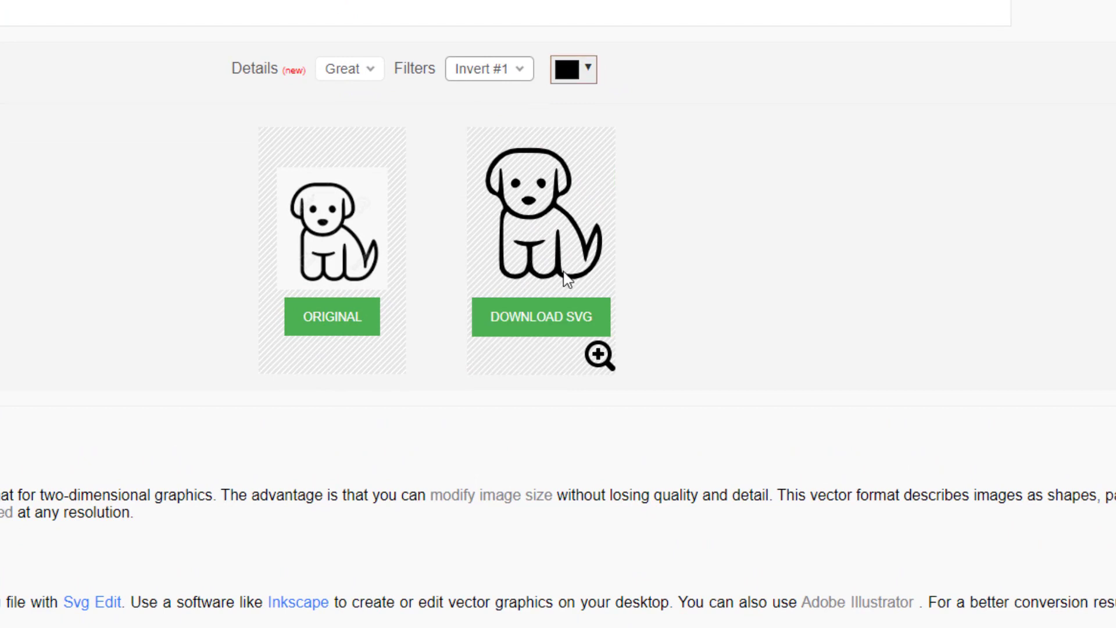
left_click(489, 70)
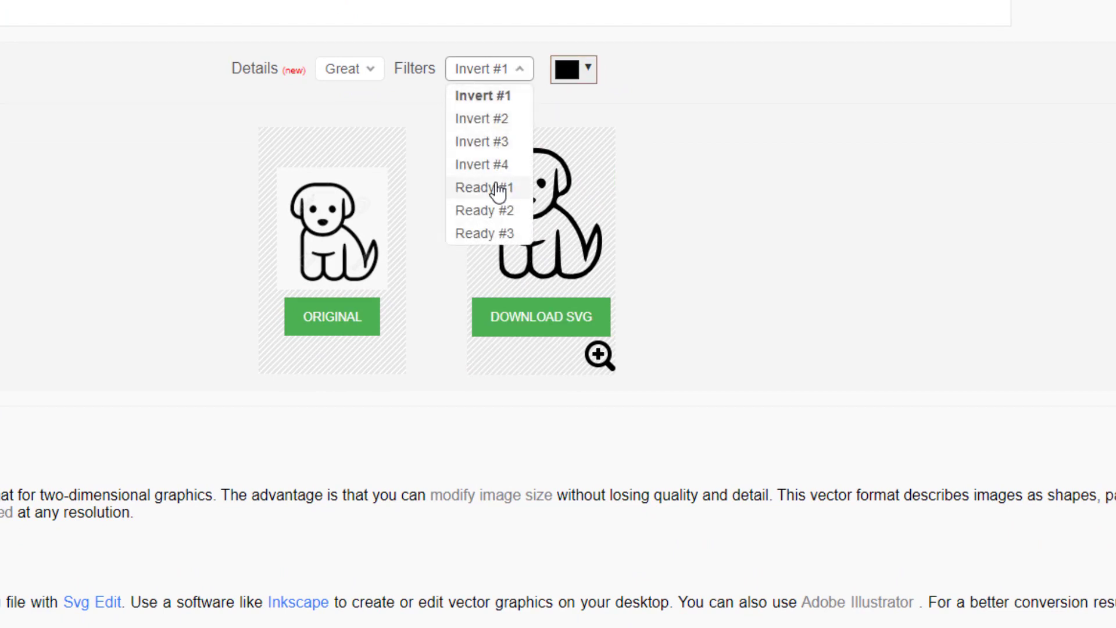
left_click(484, 188)
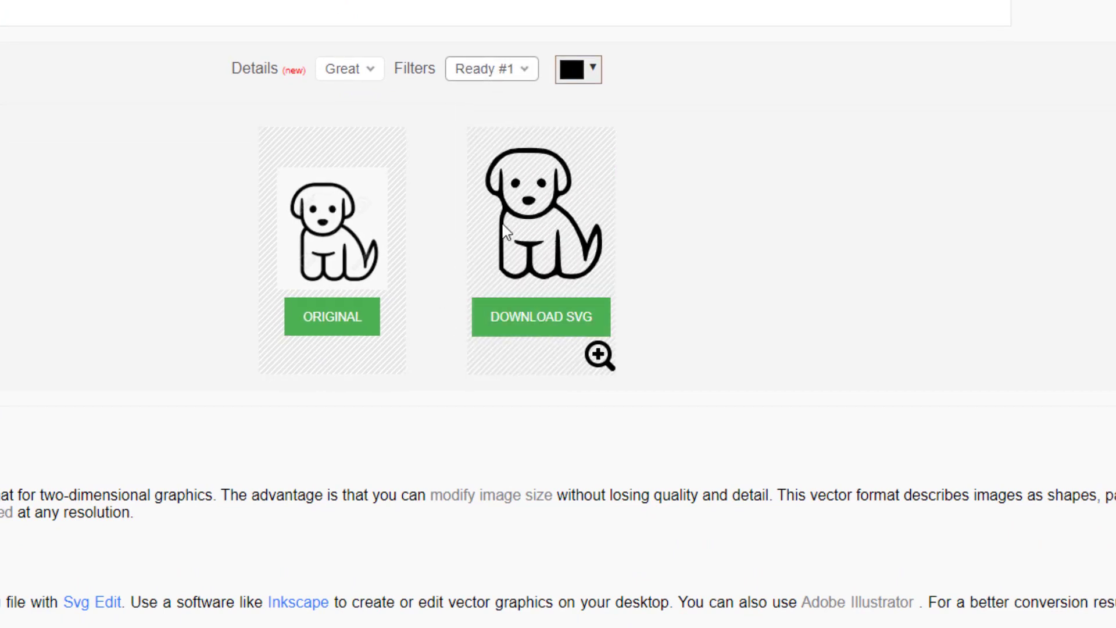
left_click(490, 69)
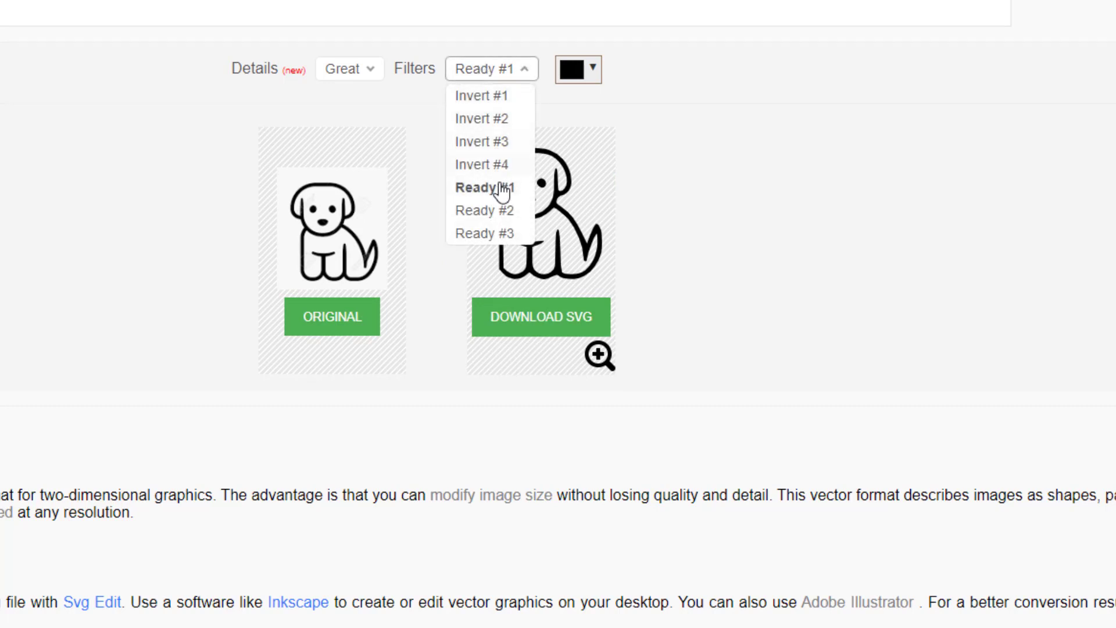
left_click(483, 210)
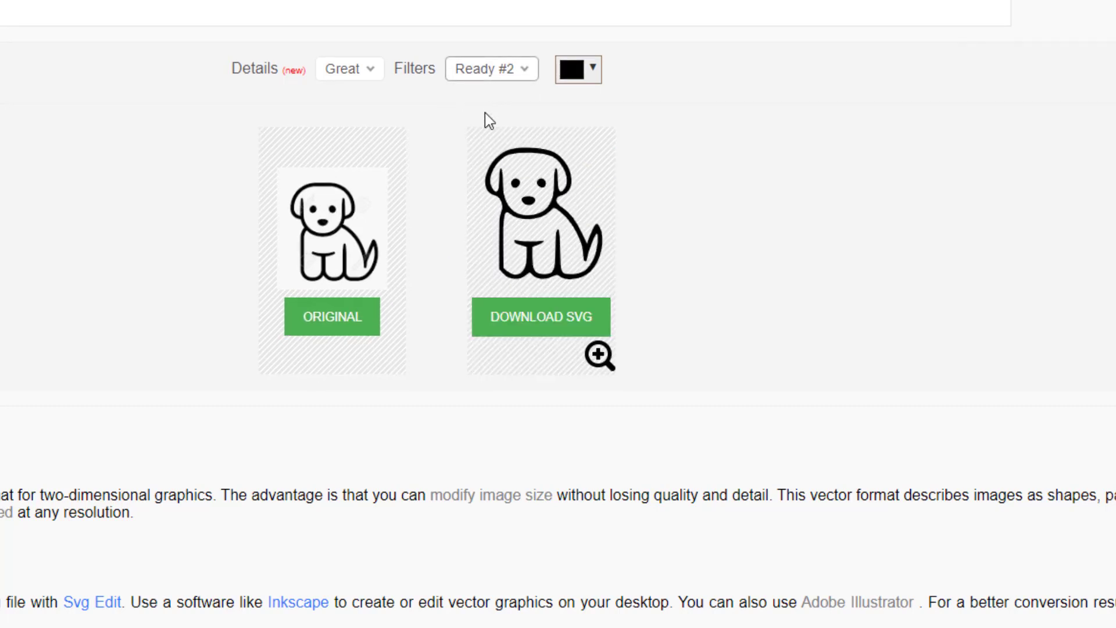
left_click(491, 69)
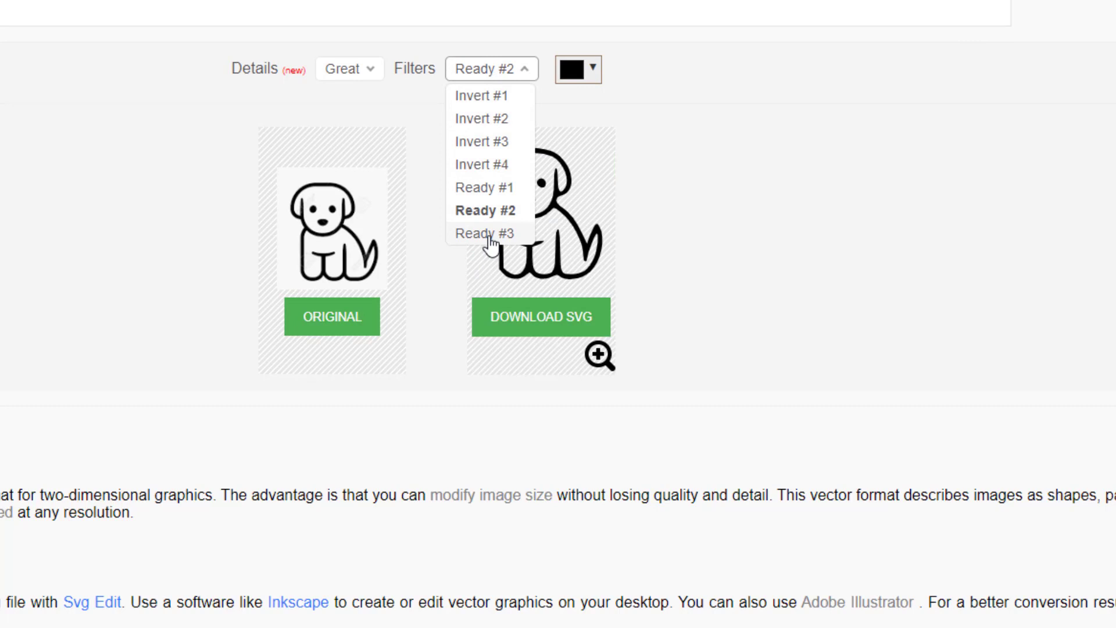
left_click(486, 233)
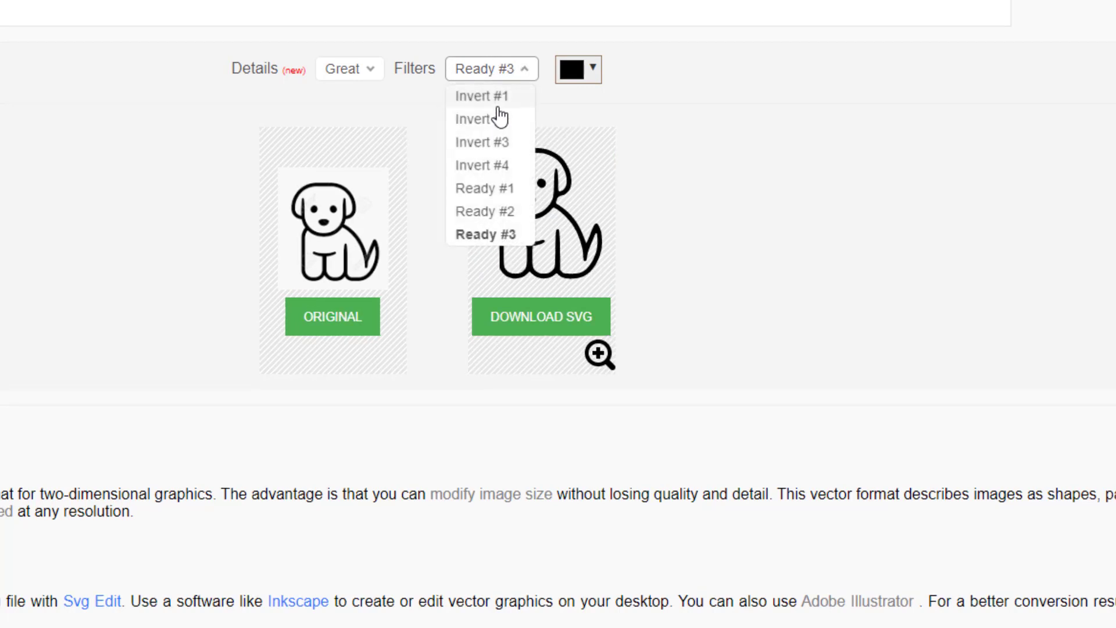
Step: Try the Invert #4, #3 and #2 filters, then settle on Ready #1
left_click(482, 164)
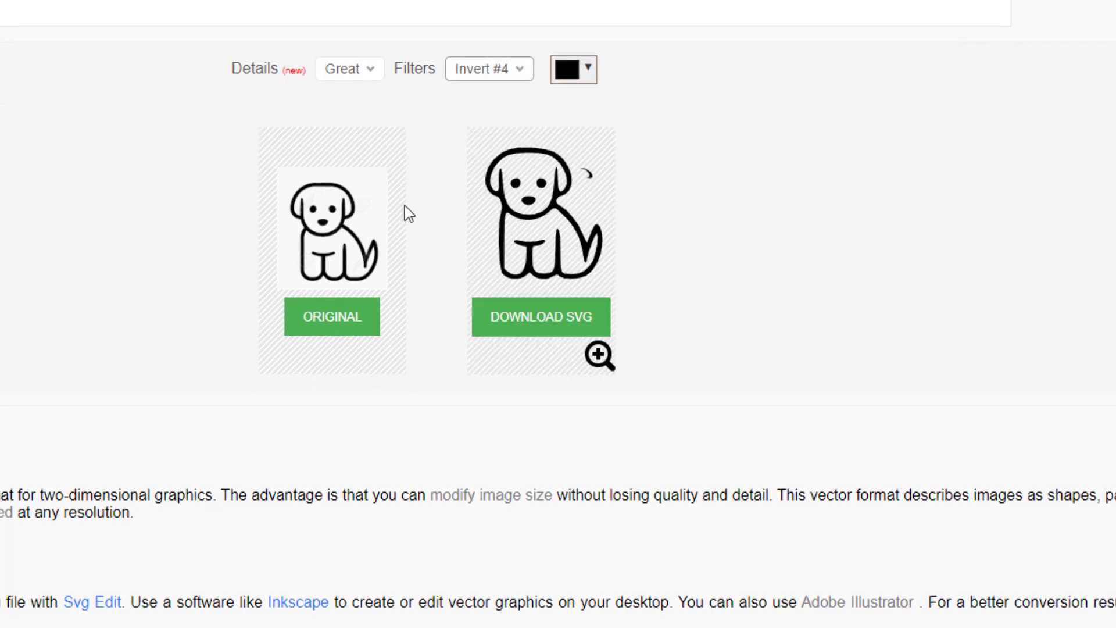
left_click(488, 68)
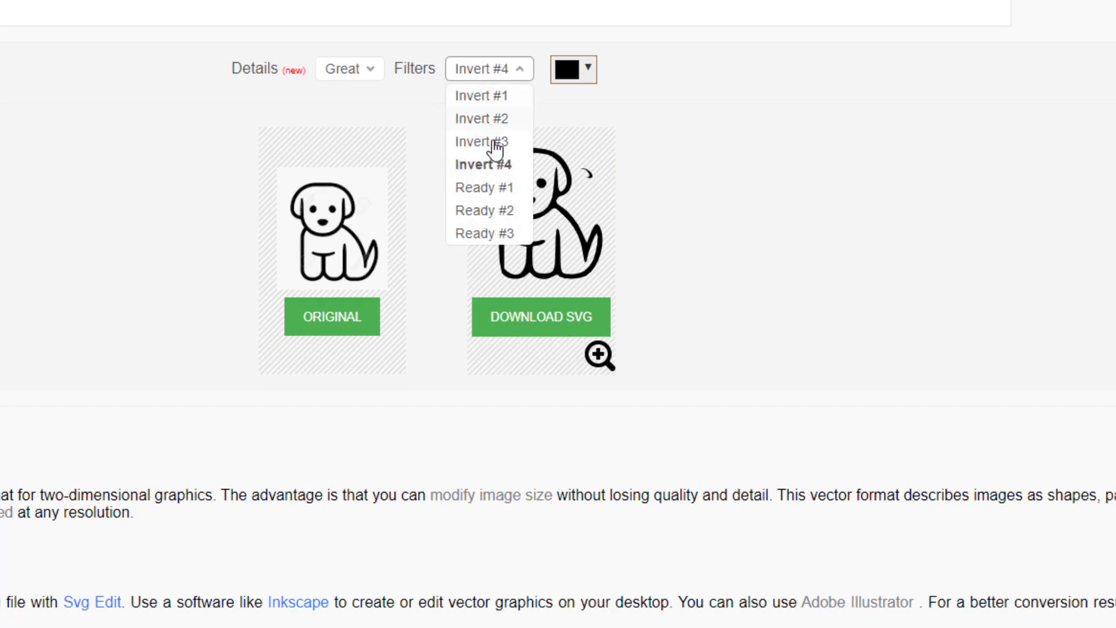
left_click(481, 142)
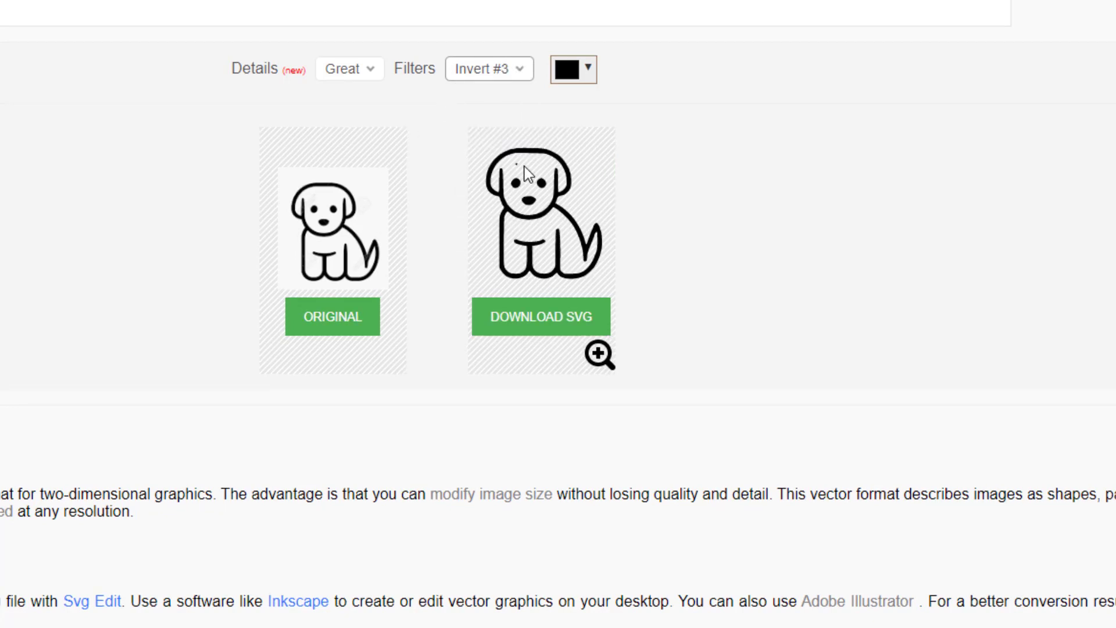
left_click(488, 69)
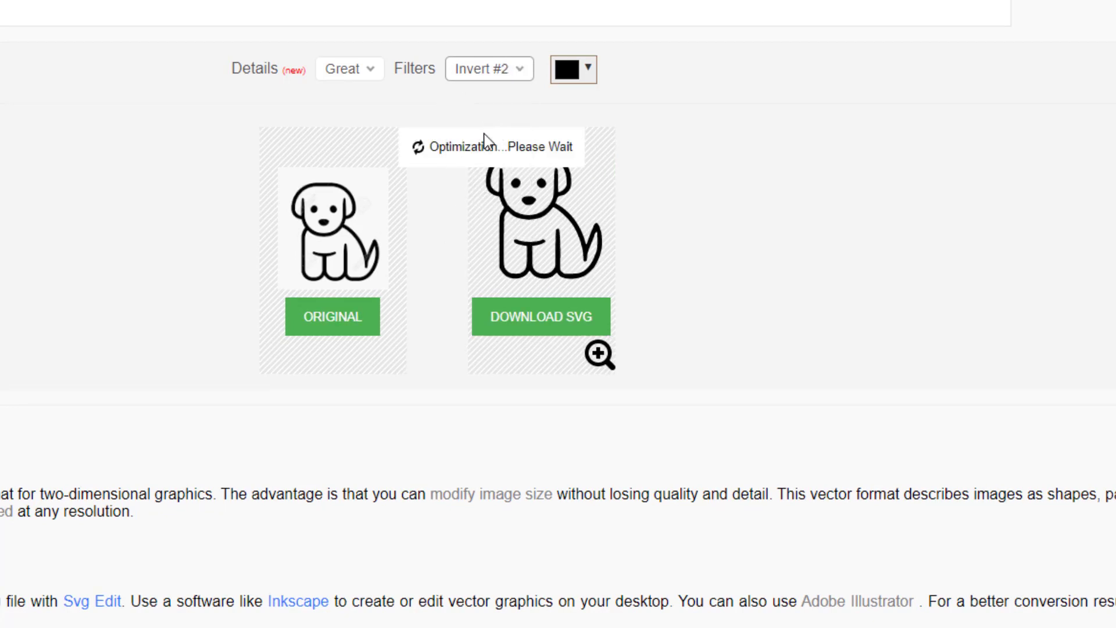
left_click(489, 69)
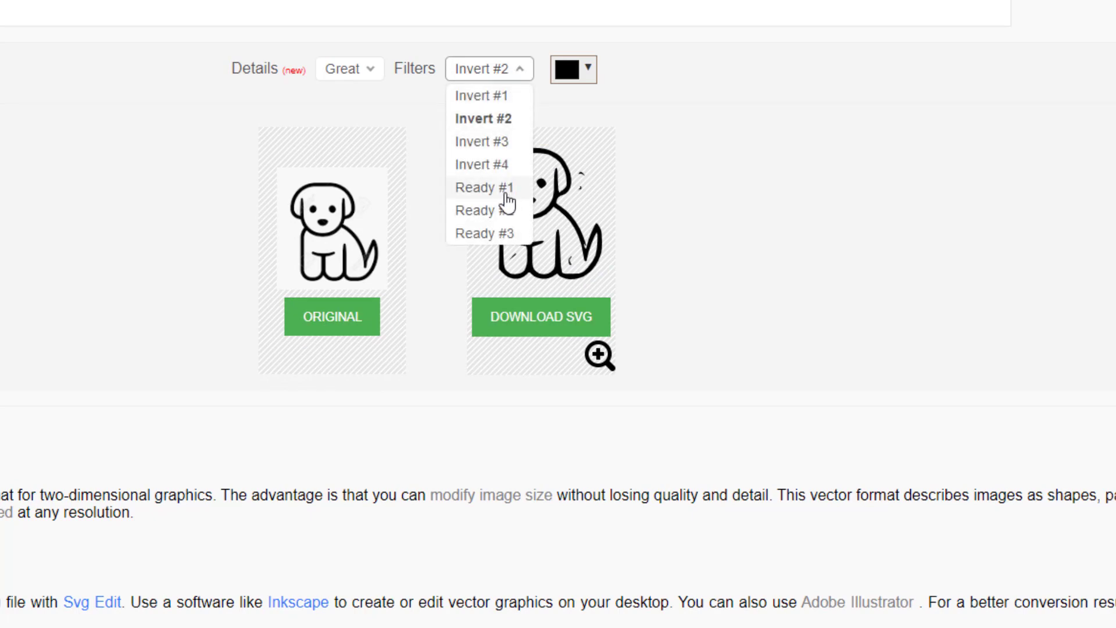
left_click(486, 187)
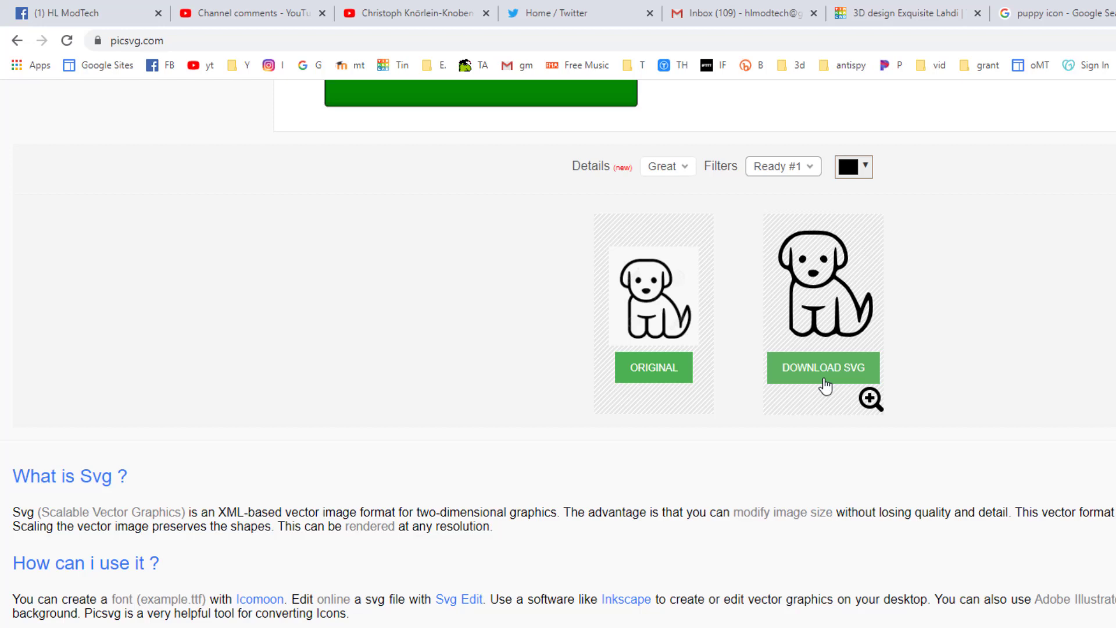
Step: Download the converted SVG into Downloads as puppy.svg
left_click(823, 368)
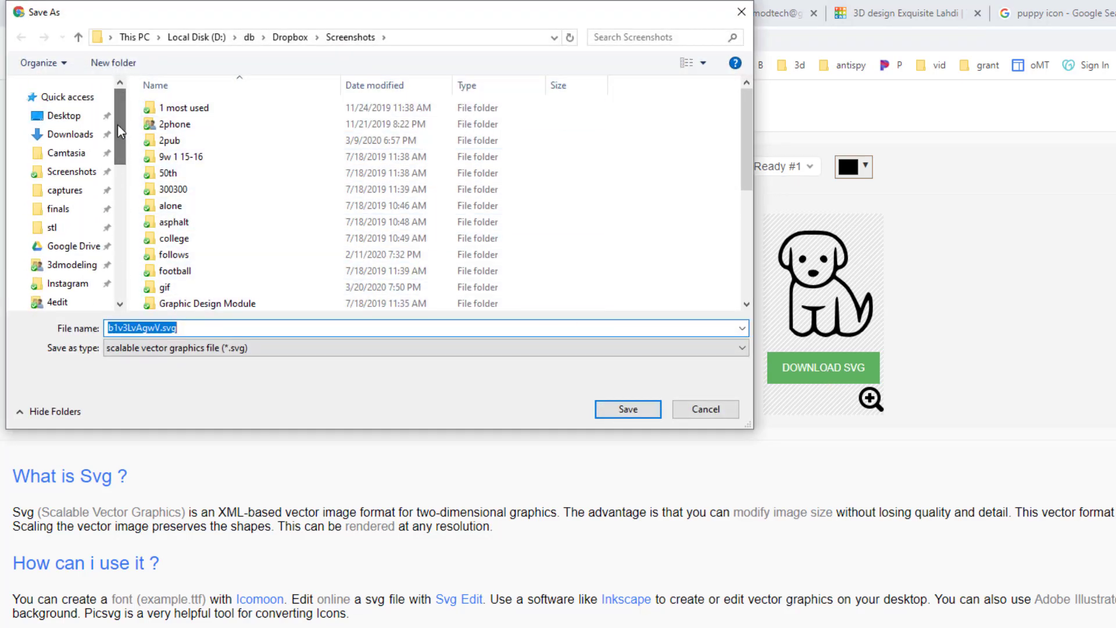
left_click(71, 134)
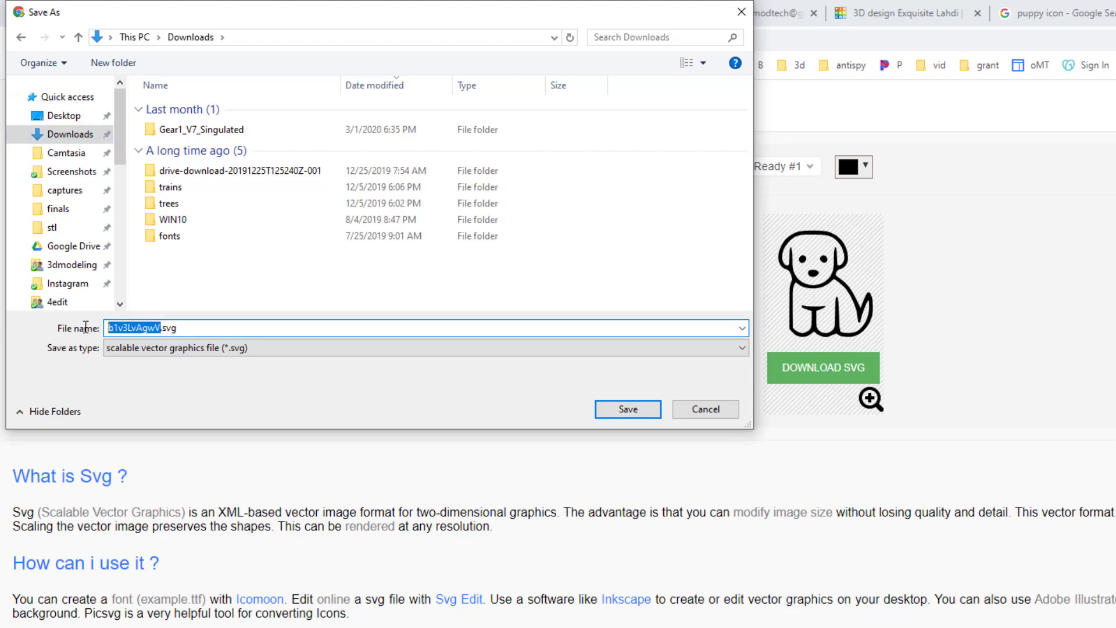
type("puppy.svg")
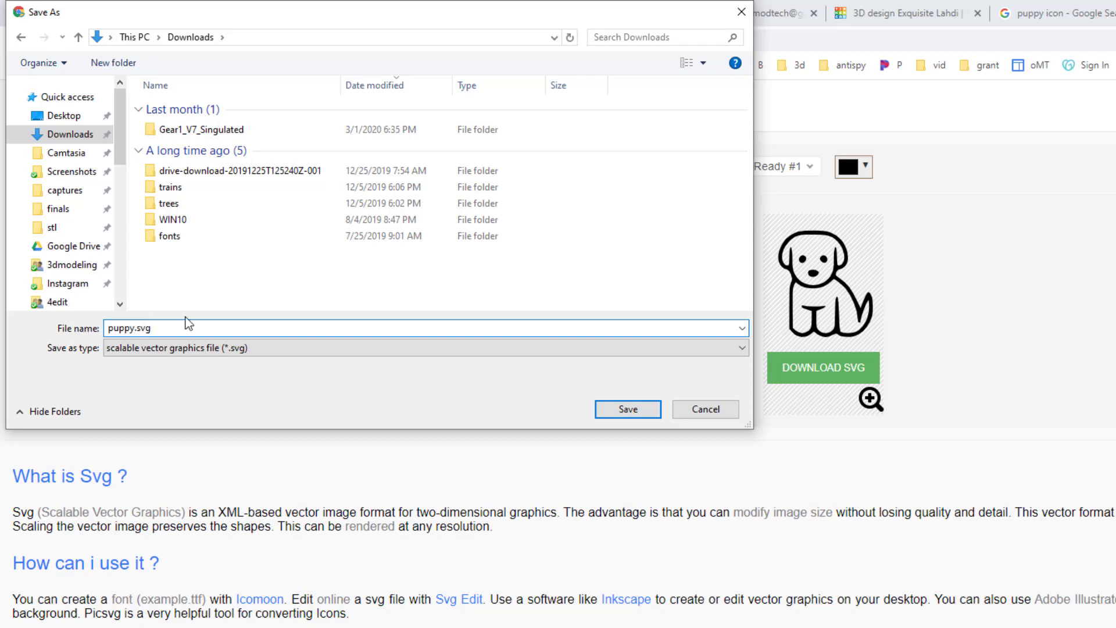
left_click(627, 409)
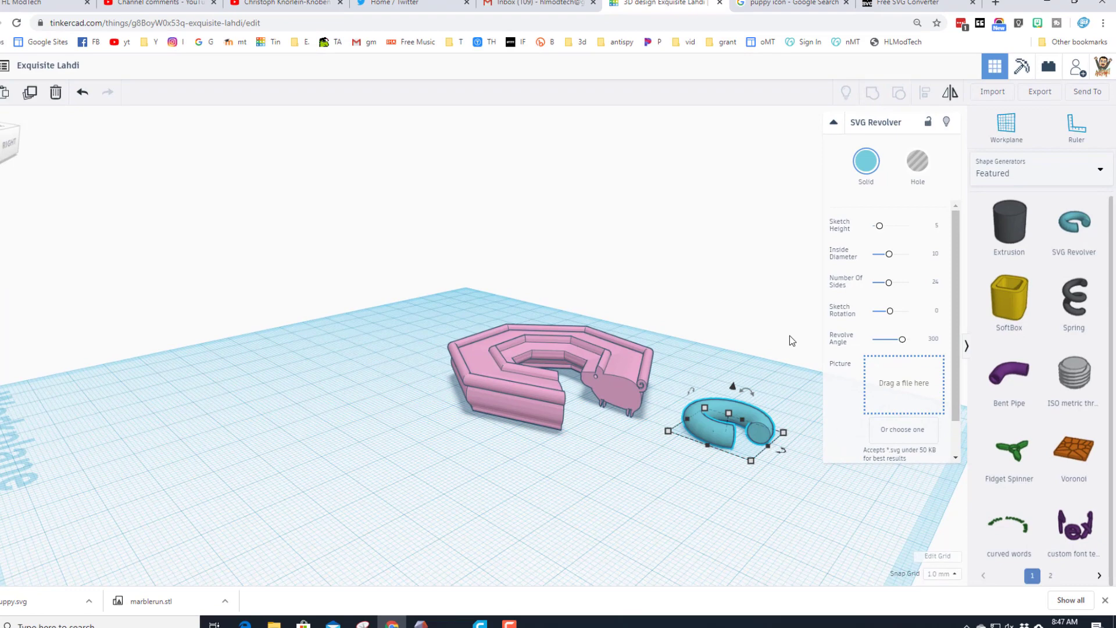
Step: Load puppy.svg into the second SVG Revolver shape
left_click(901, 429)
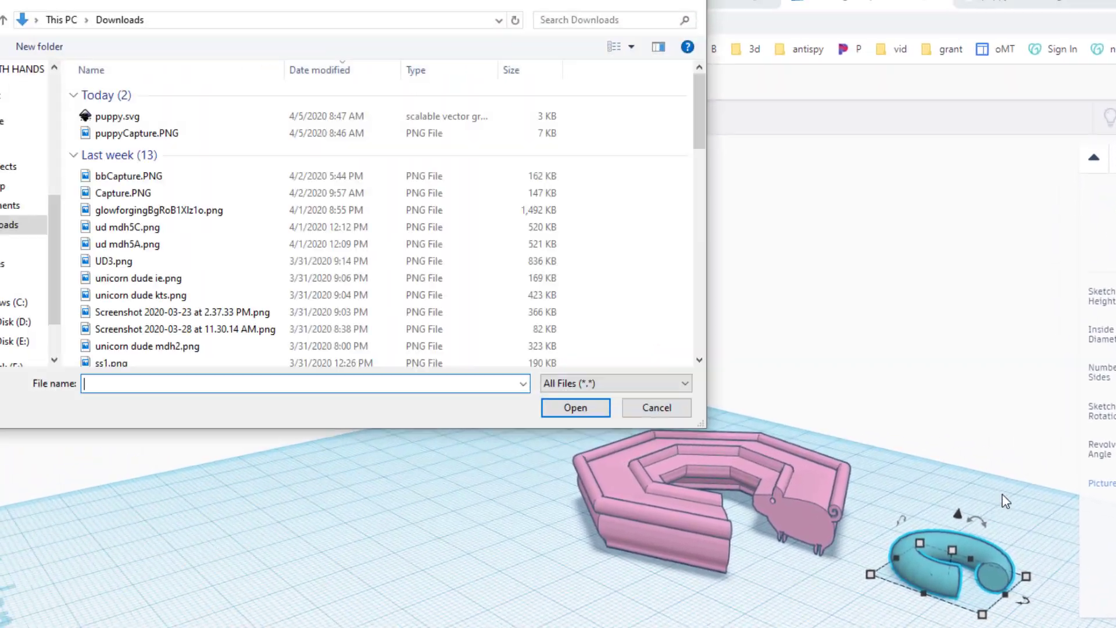
left_click(194, 135)
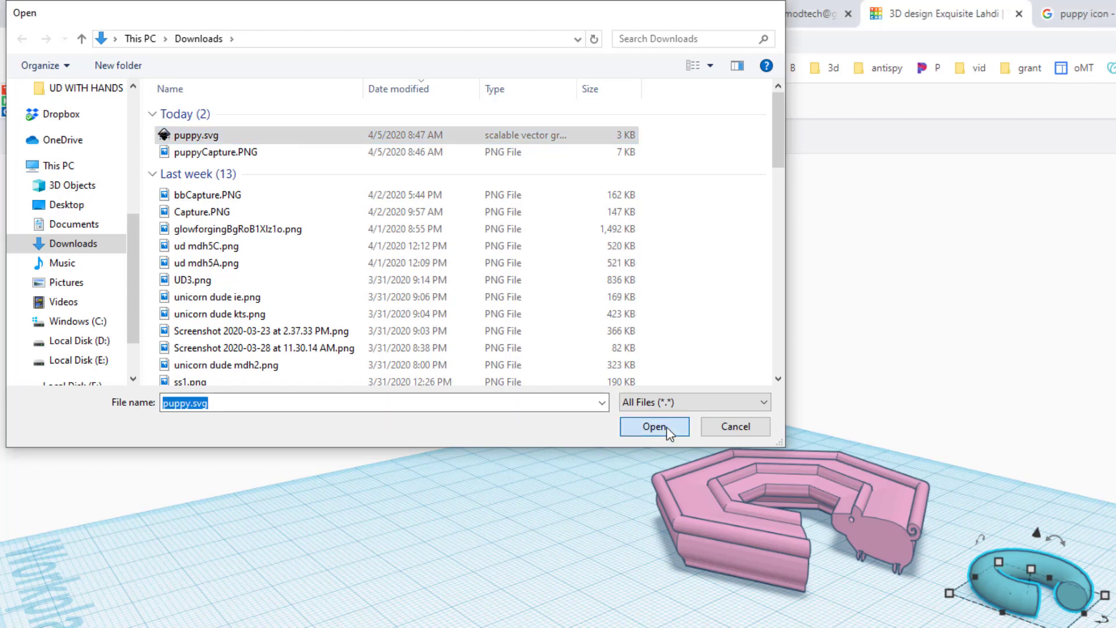
left_click(653, 426)
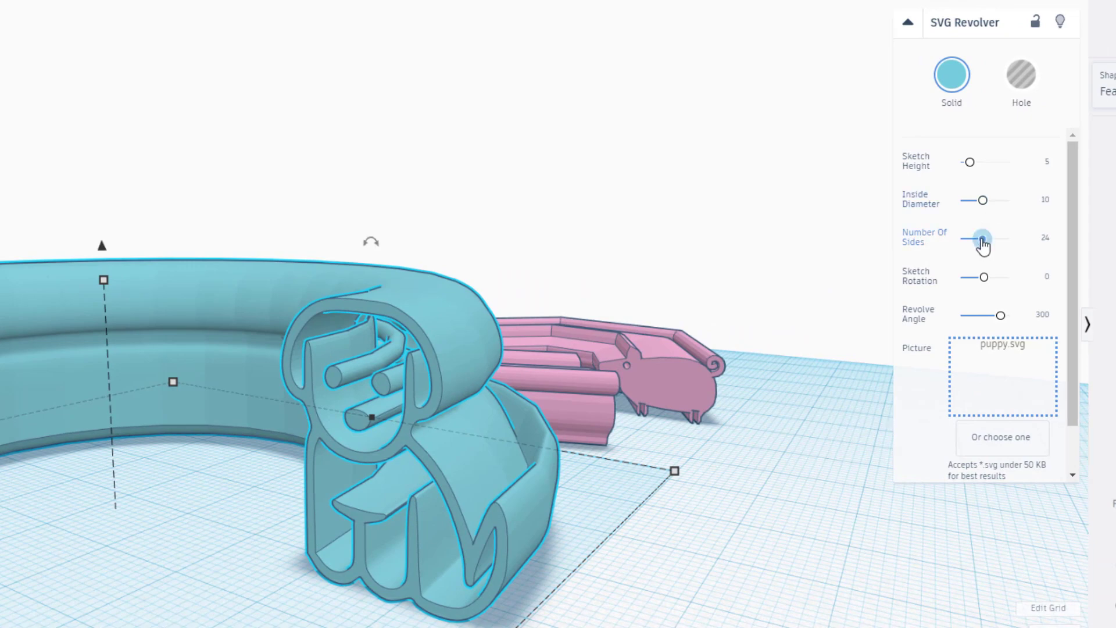
Step: Lower the puppy revolver to 12 sides and a Revolve Angle of 2
left_click_drag(983, 238, 972, 237)
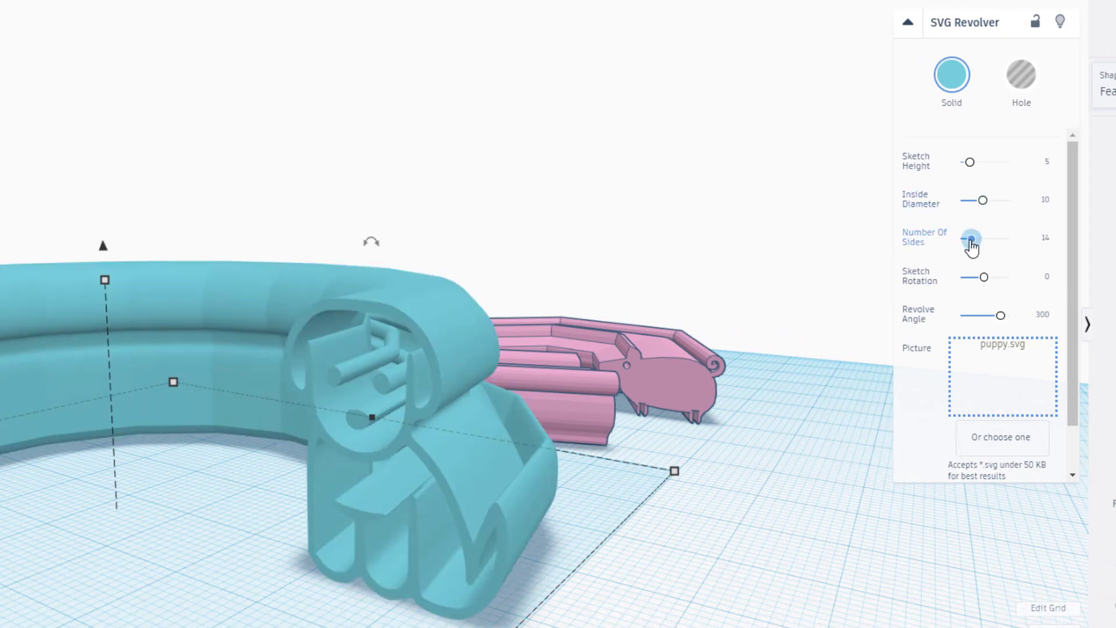
left_click_drag(971, 238, 968, 238)
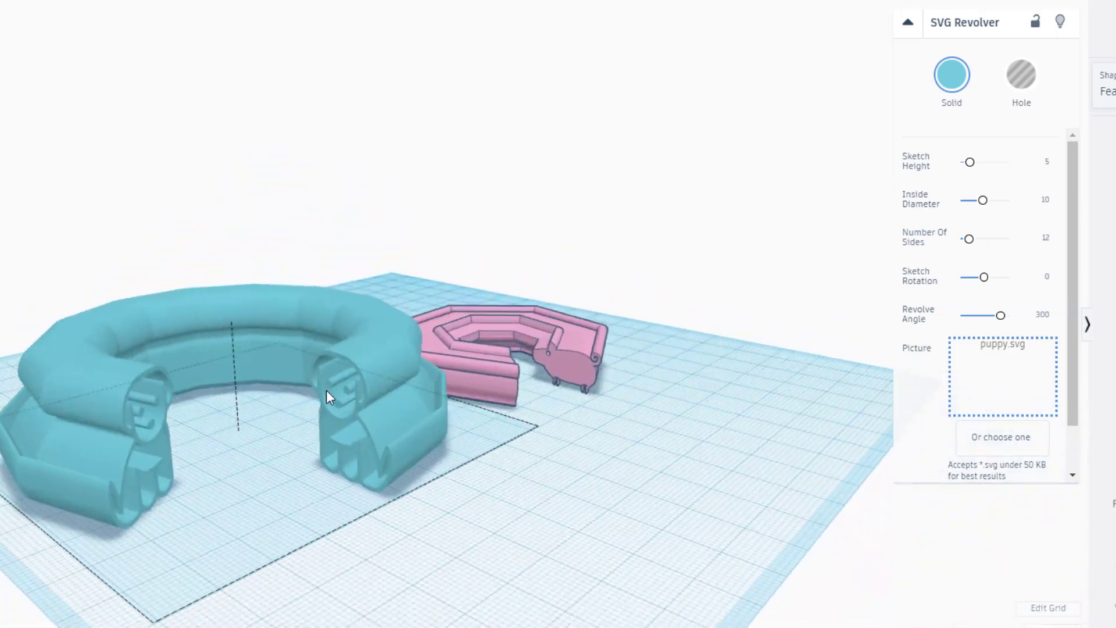
left_click_drag(327, 397, 409, 426)
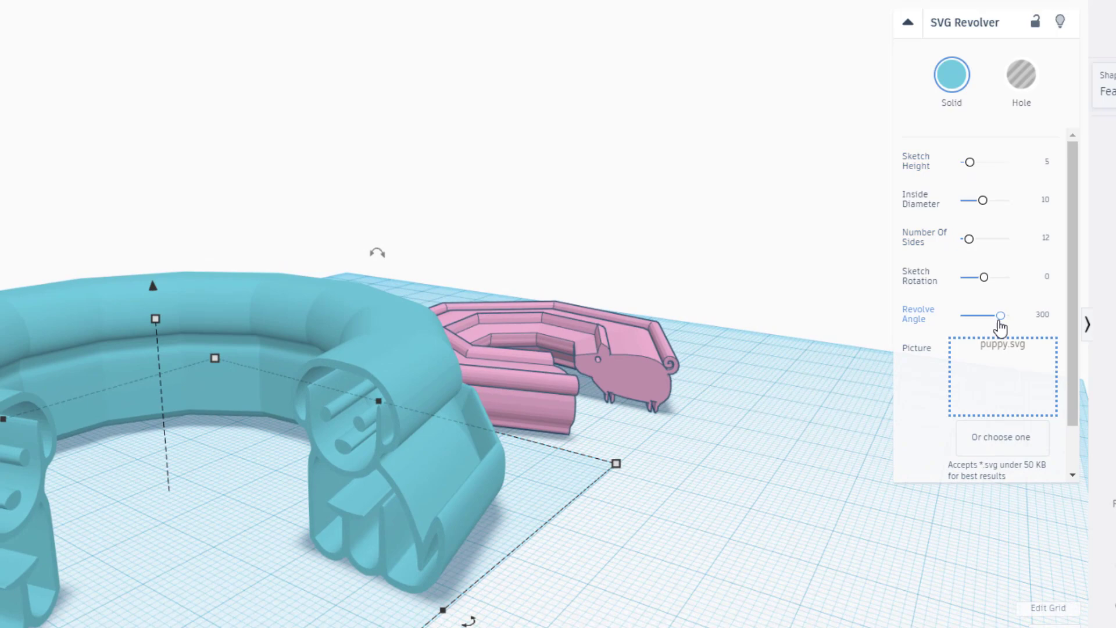
left_click_drag(1000, 314, 964, 314)
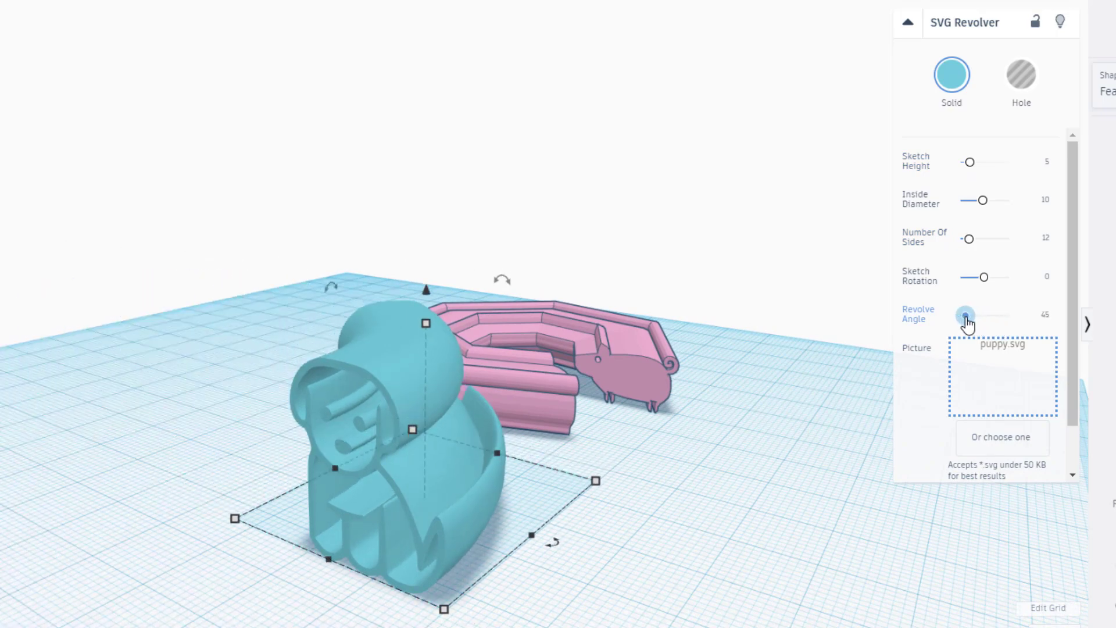
left_click_drag(964, 314, 959, 314)
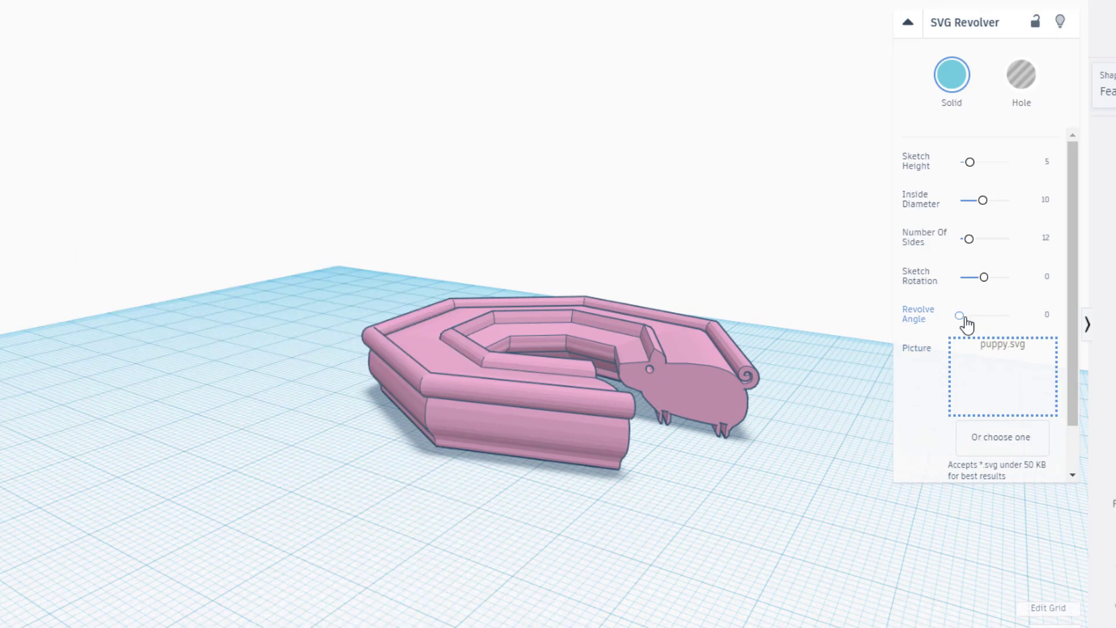
left_click(1034, 316)
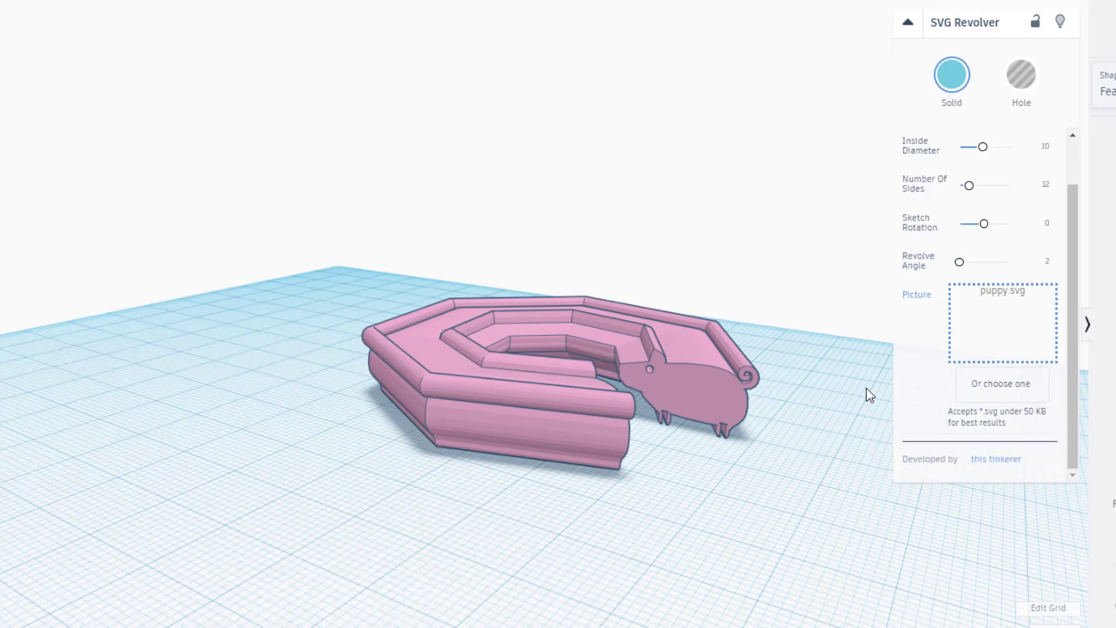
Step: Adjust the puppy's Sketch Rotation, trying 56 and -45 before settling near -13
scroll("down", 3)
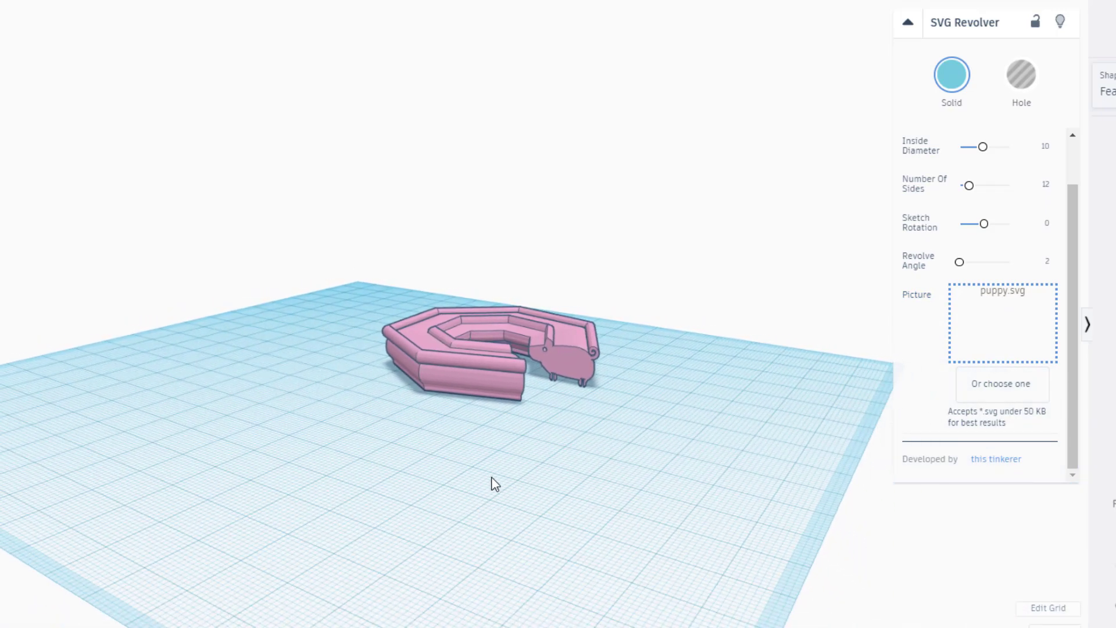
mouse_move(764, 418)
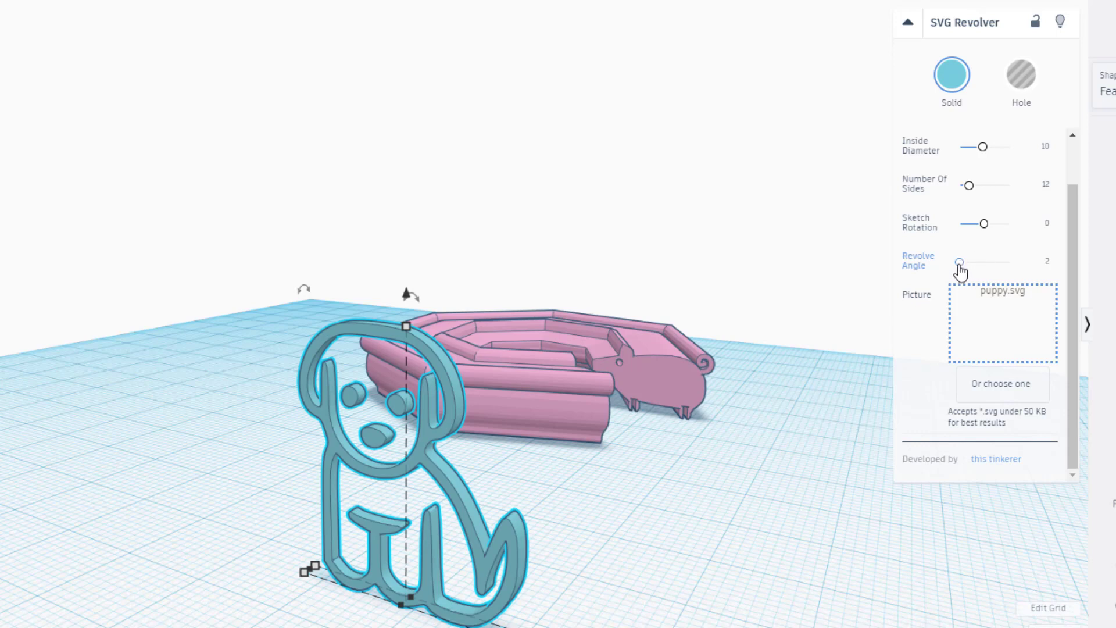
left_click_drag(983, 224, 993, 223)
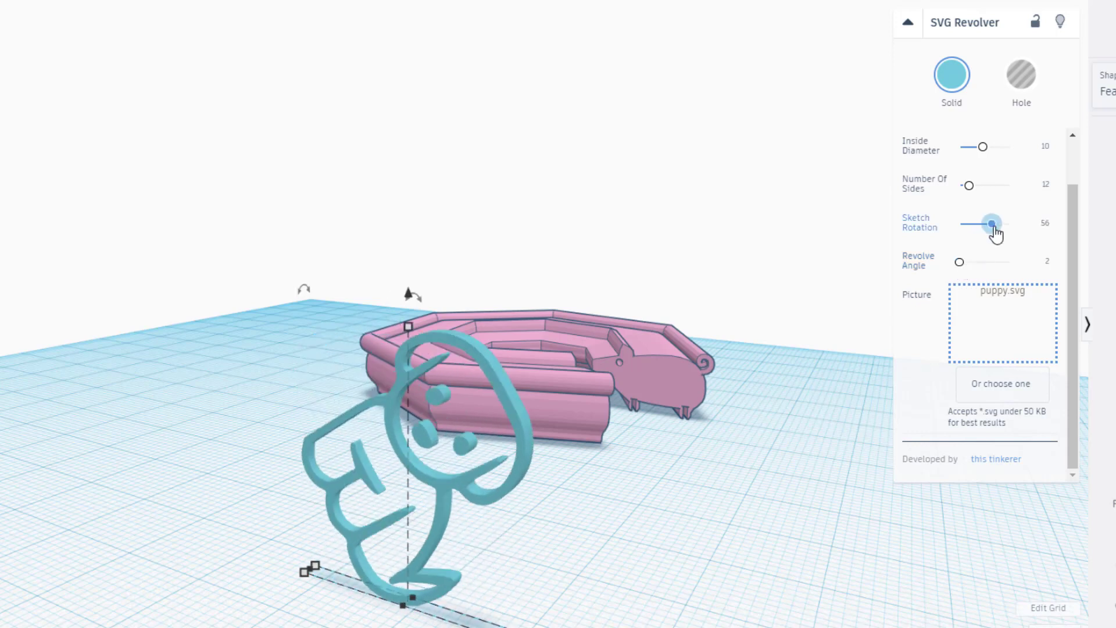
left_click_drag(993, 223, 977, 223)
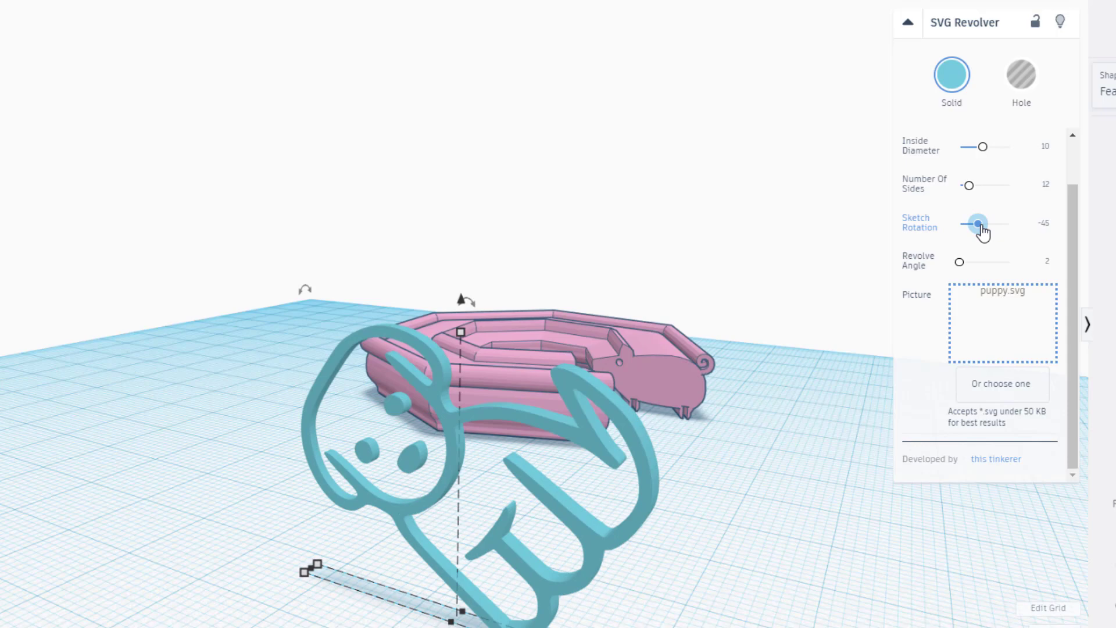
left_click_drag(977, 223, 985, 222)
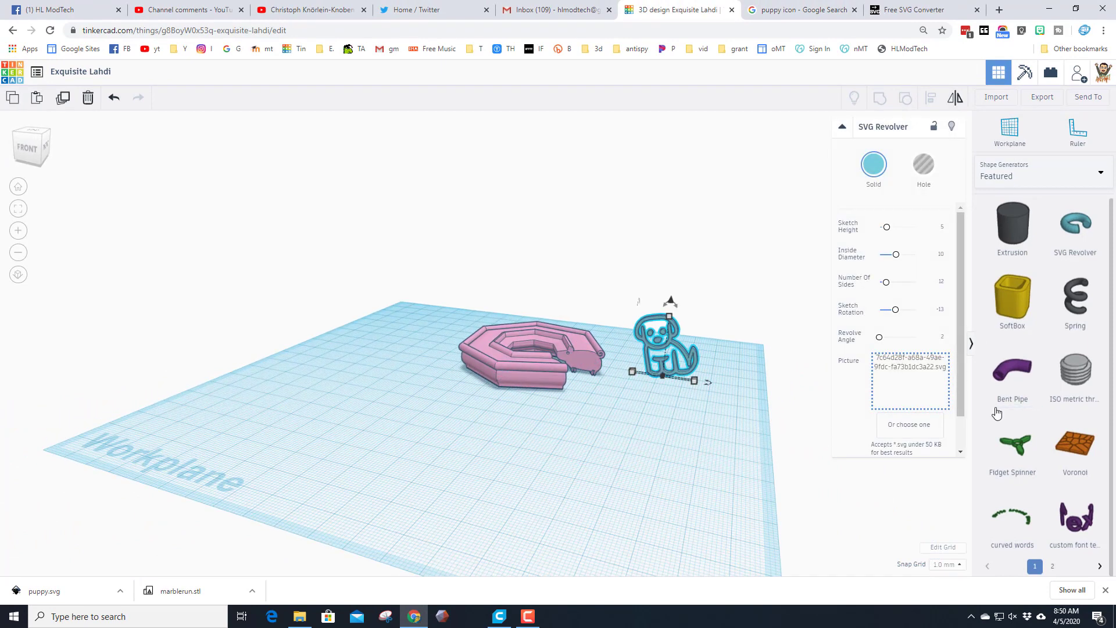
Step: Add a curved words shape reading 'Please Subscribe' and make it red
left_click(1011, 513)
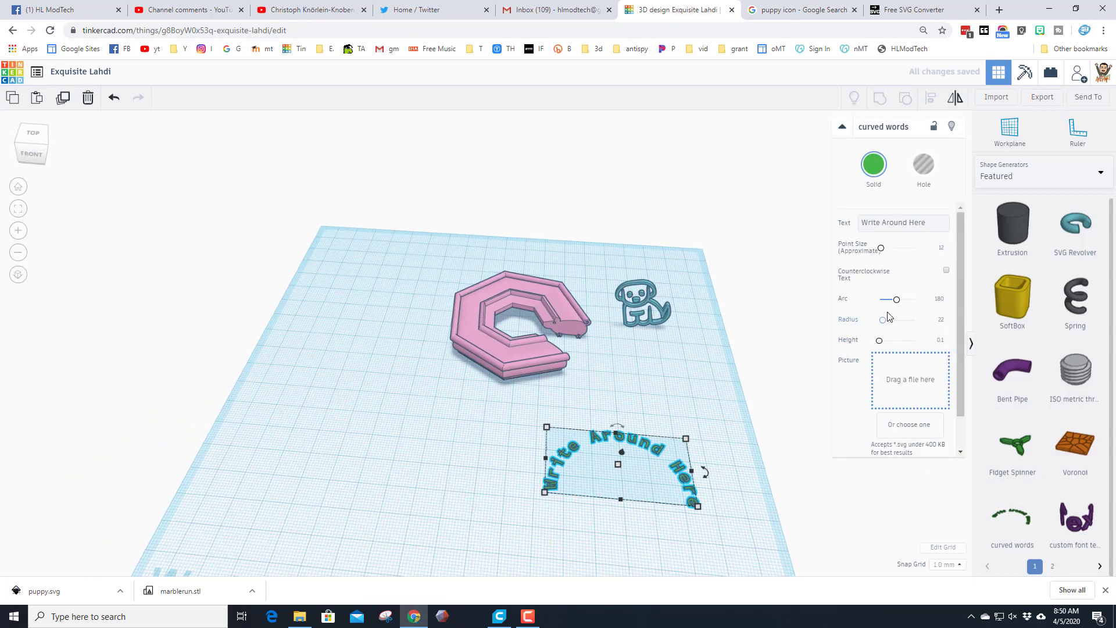
left_click(903, 222)
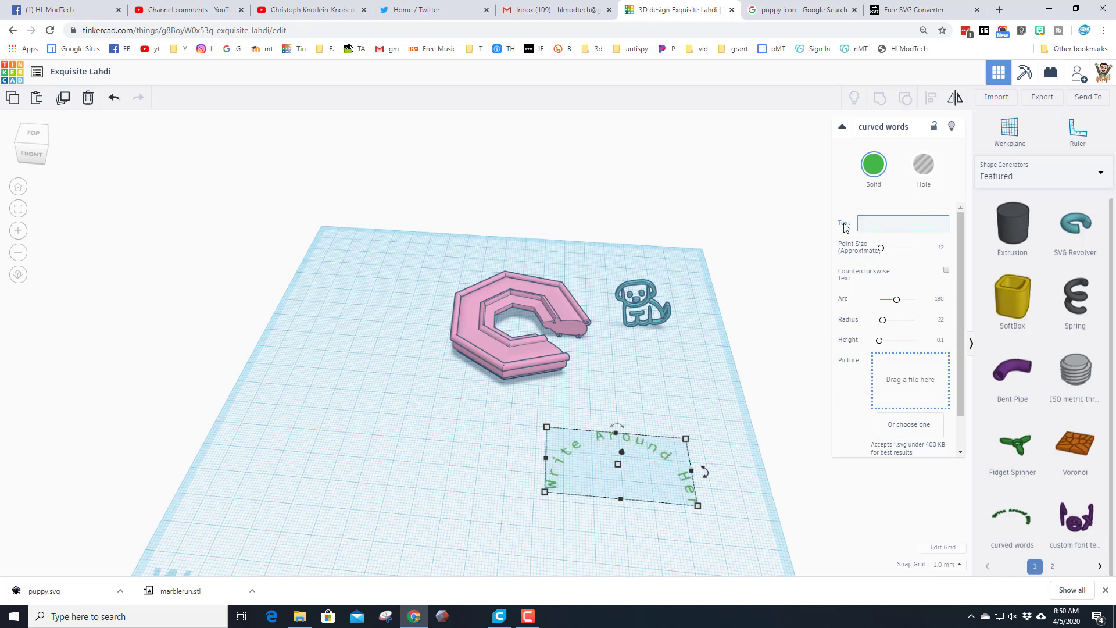
type("Please Subscribe")
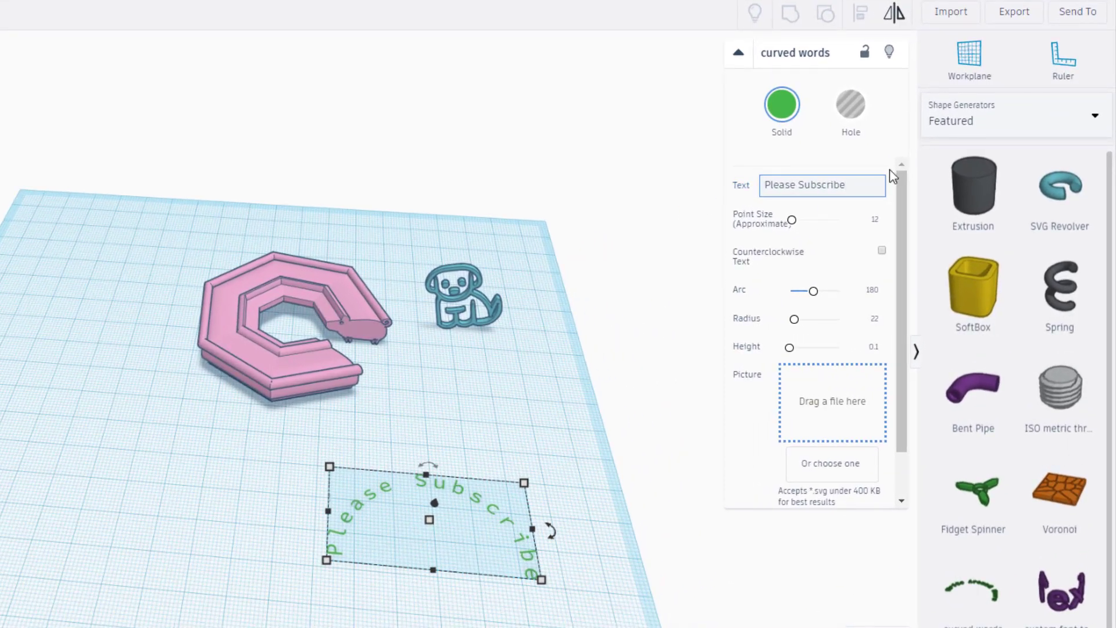
left_click(781, 105)
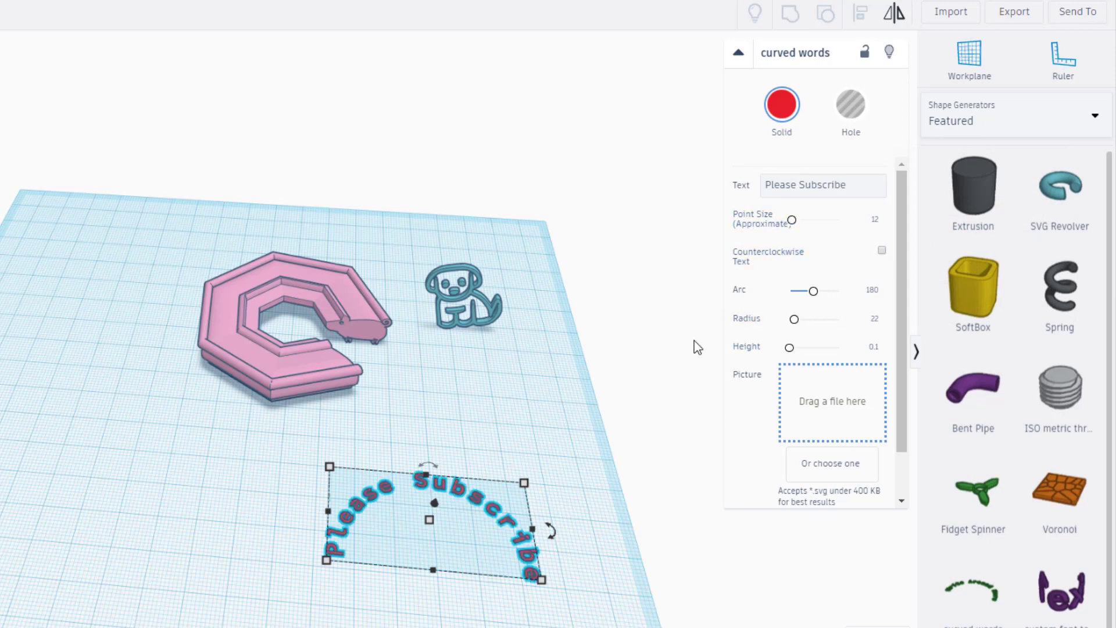
Step: Enlarge the text's point size to 59, then shrink it to about 16
left_click_drag(791, 220, 803, 219)
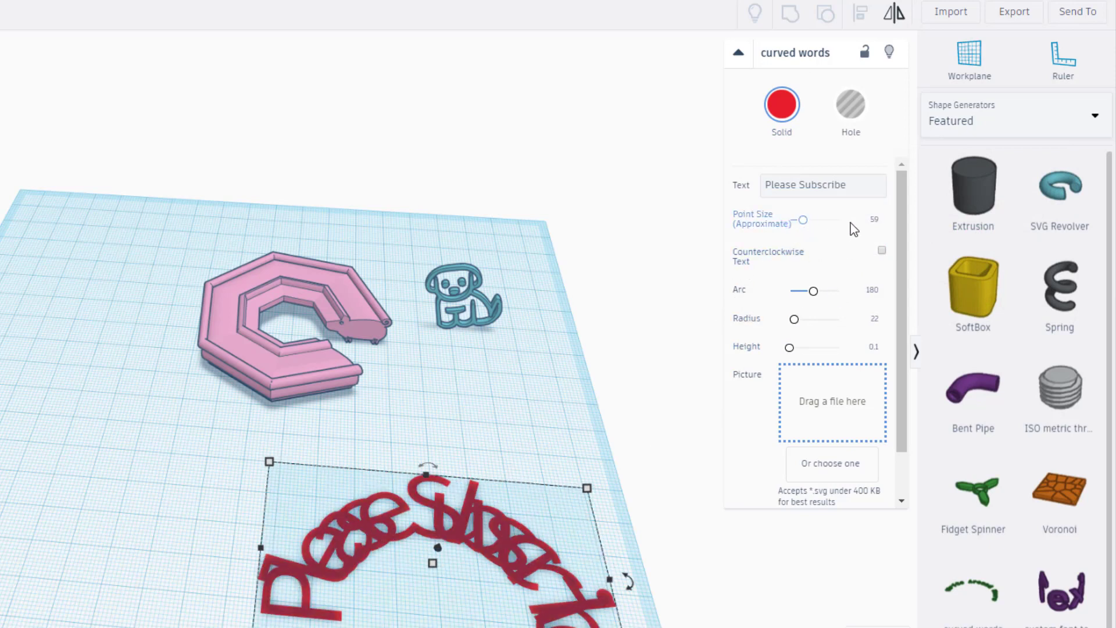
mouse_move(832, 255)
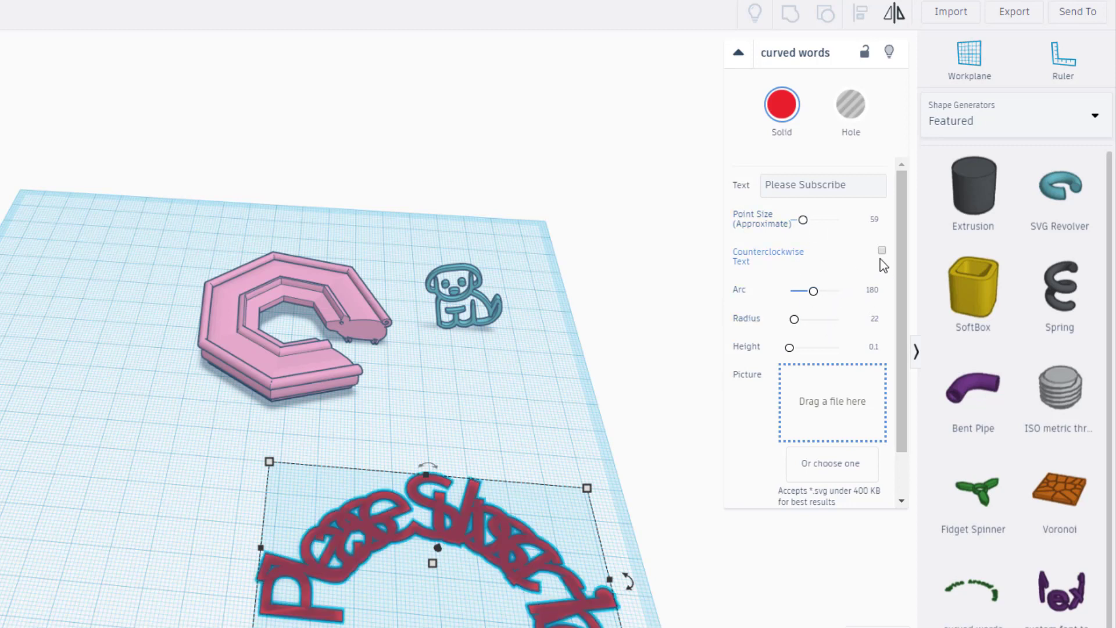
mouse_move(805, 222)
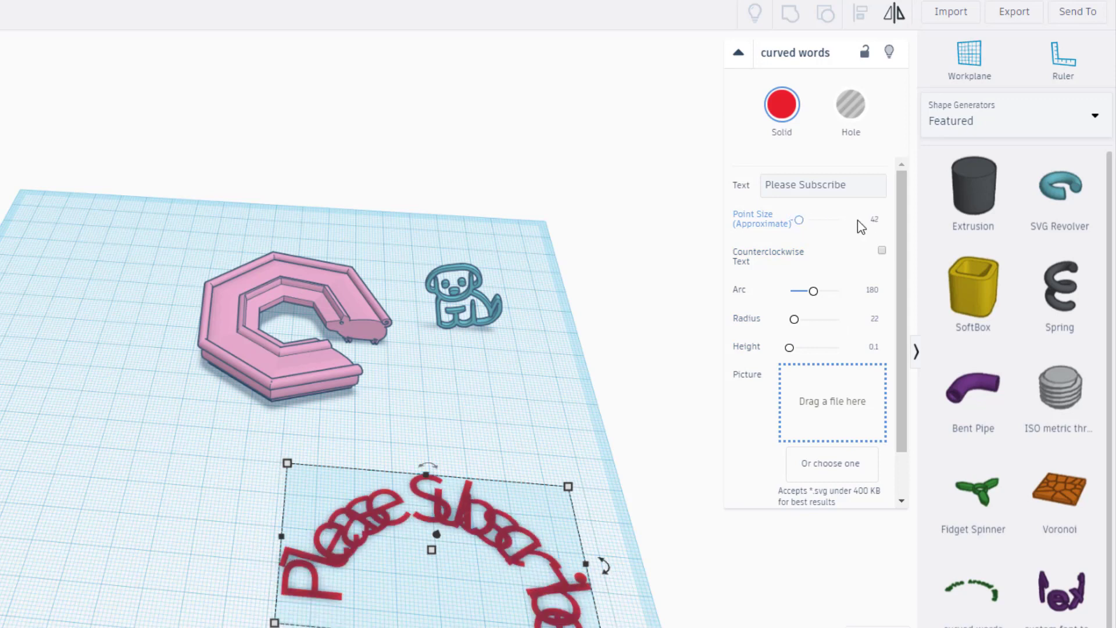
left_click(862, 221)
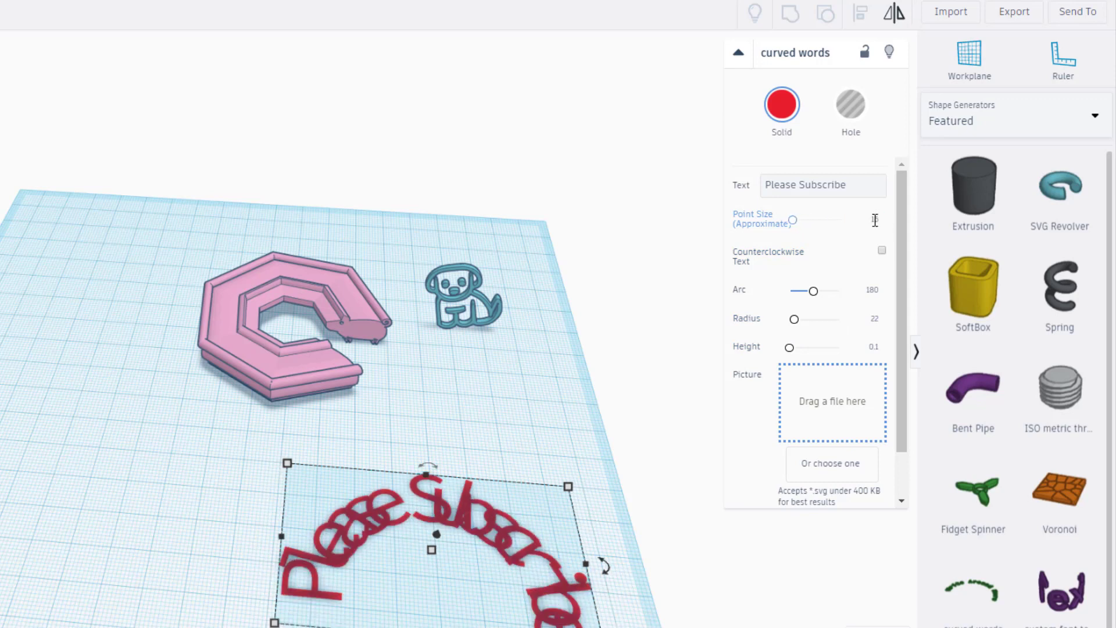
left_click_drag(813, 219, 793, 219)
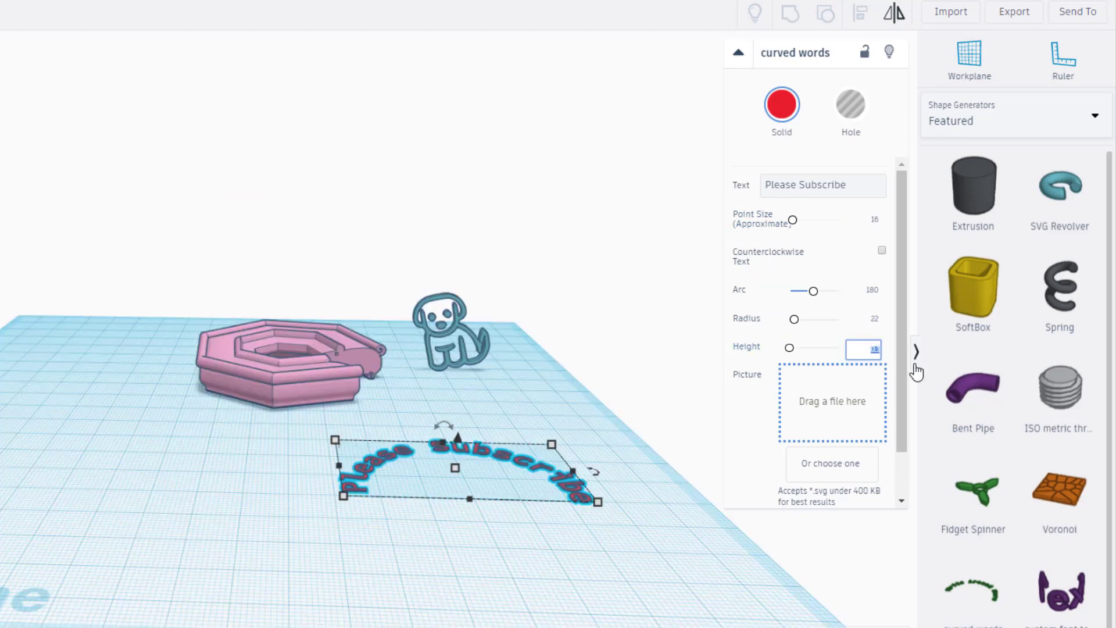
mouse_move(917, 351)
type("4")
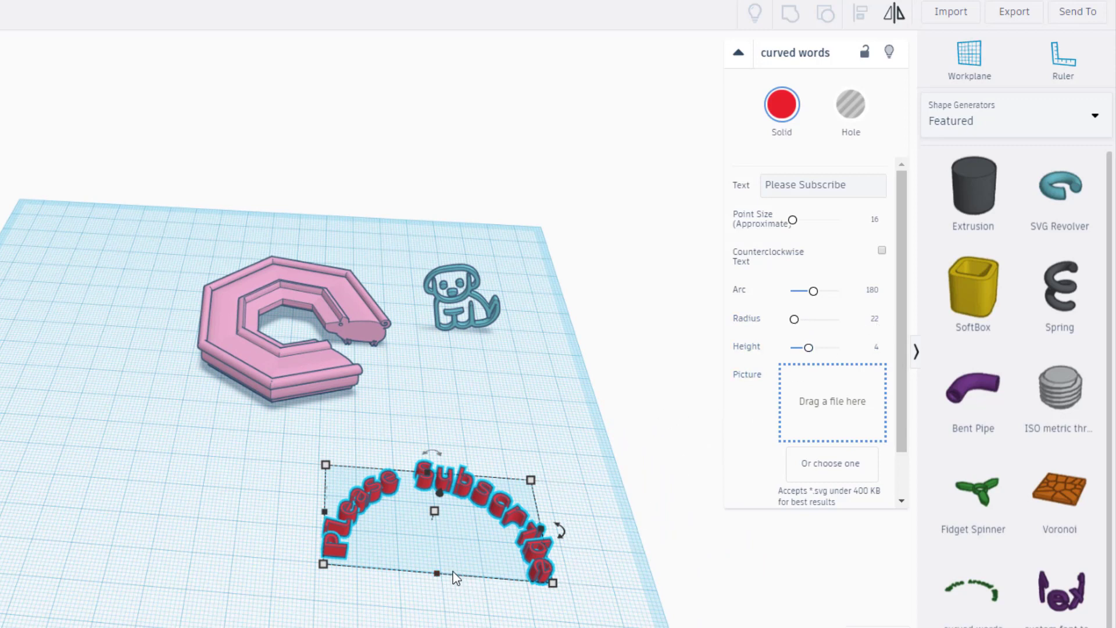
mouse_move(533, 586)
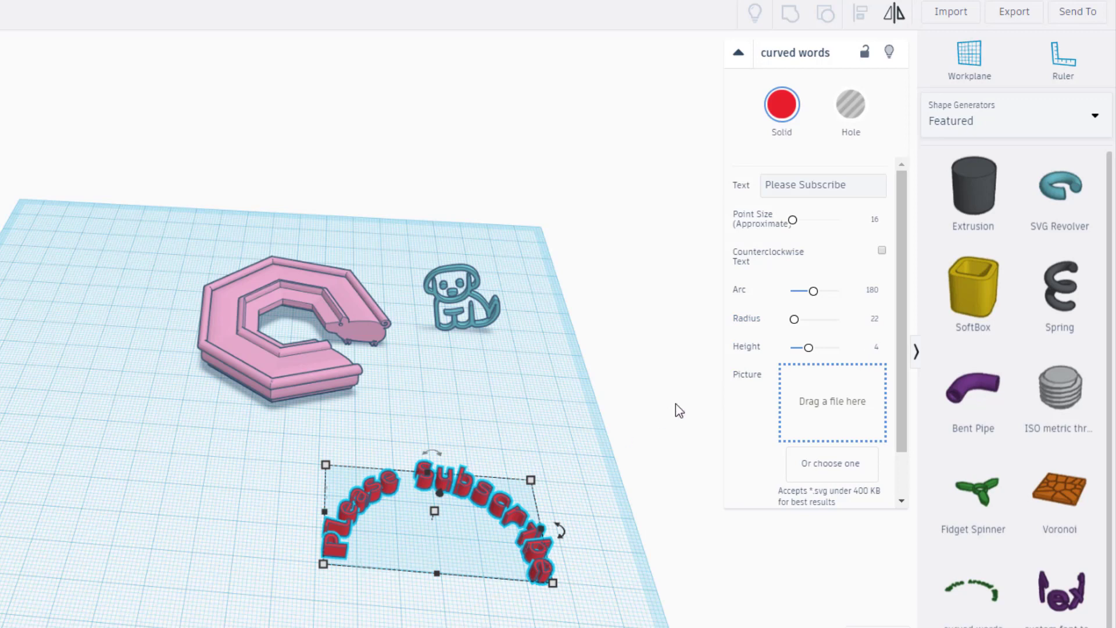
Step: Give the curved text Height 4, Radius 35 and Point Size 20
left_click(863, 320)
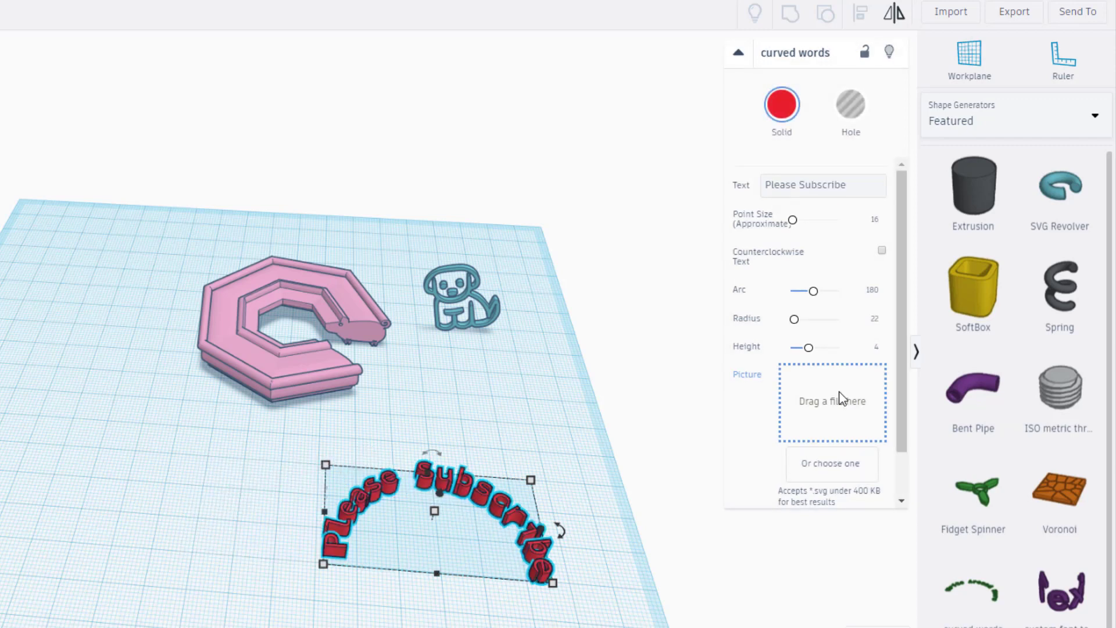
left_click(863, 321)
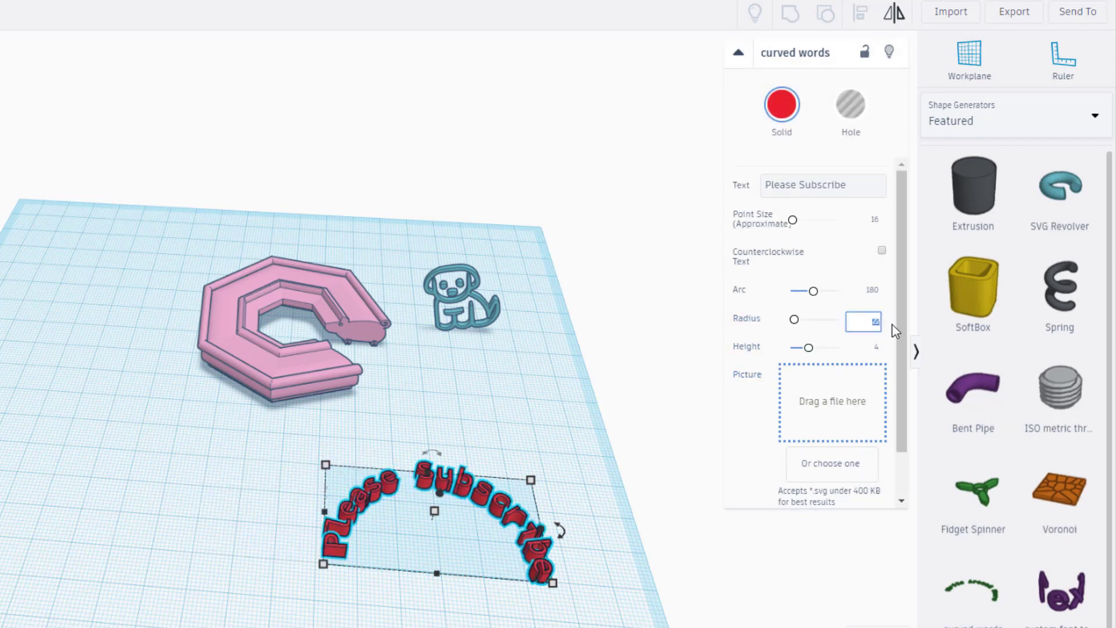
type("35")
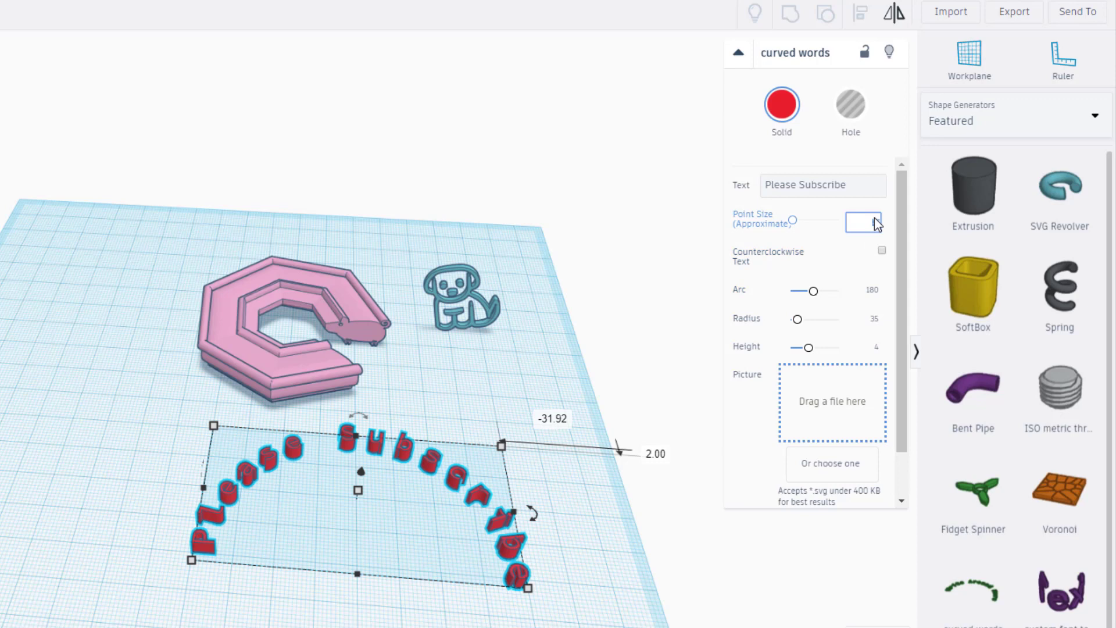
type("20")
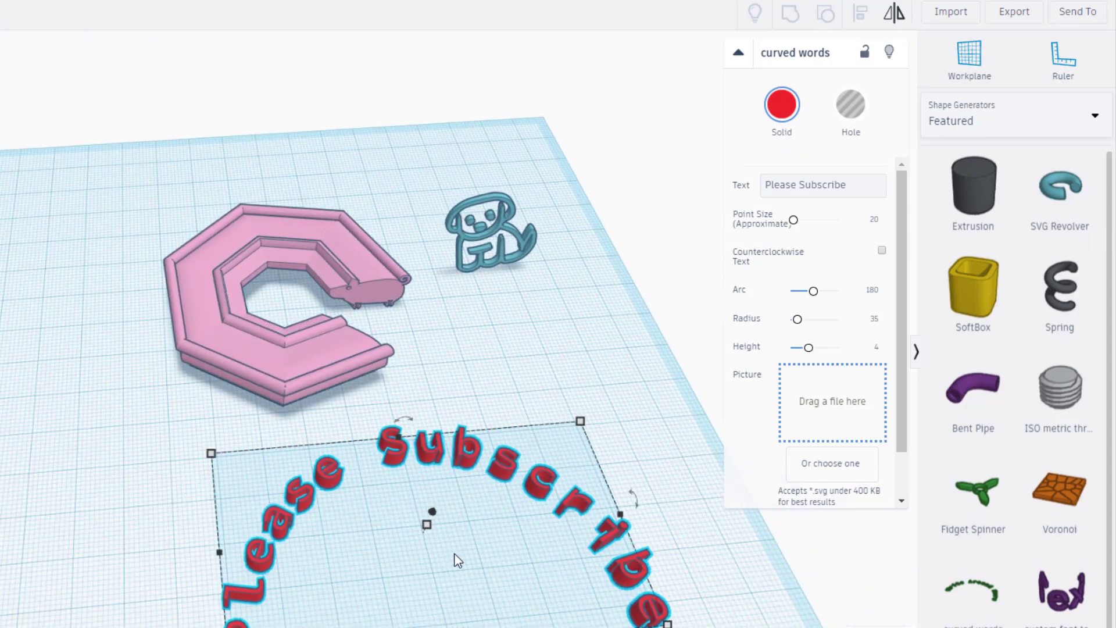
mouse_move(973, 292)
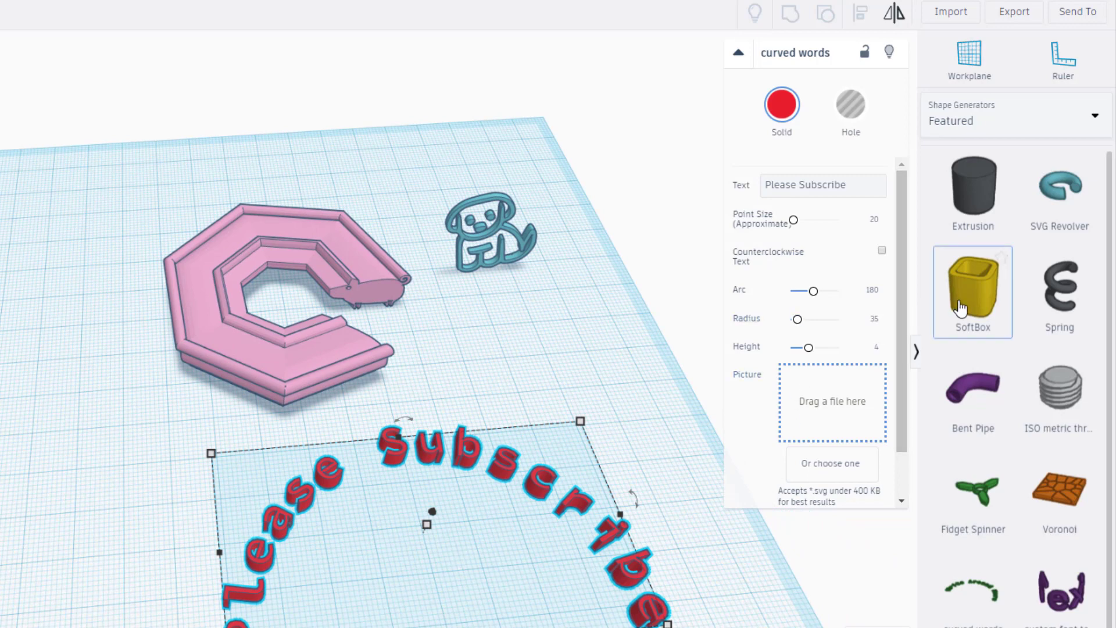
Step: Add a yellow SoftBox and stretch its length, then shorten it to a moderate size
left_click(973, 291)
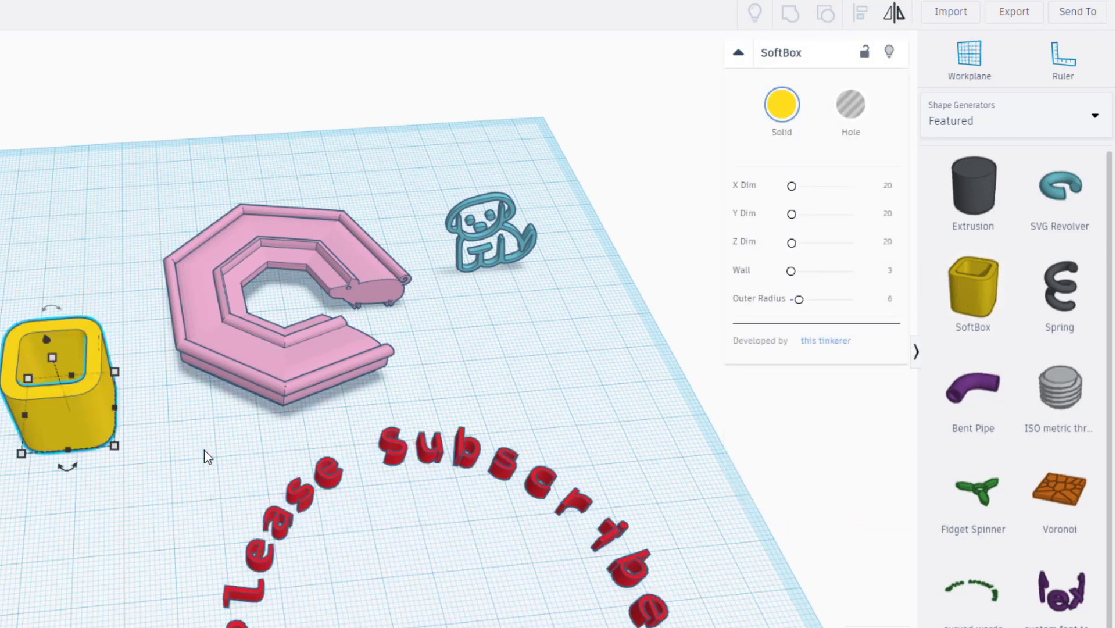
left_click_drag(792, 186, 806, 186)
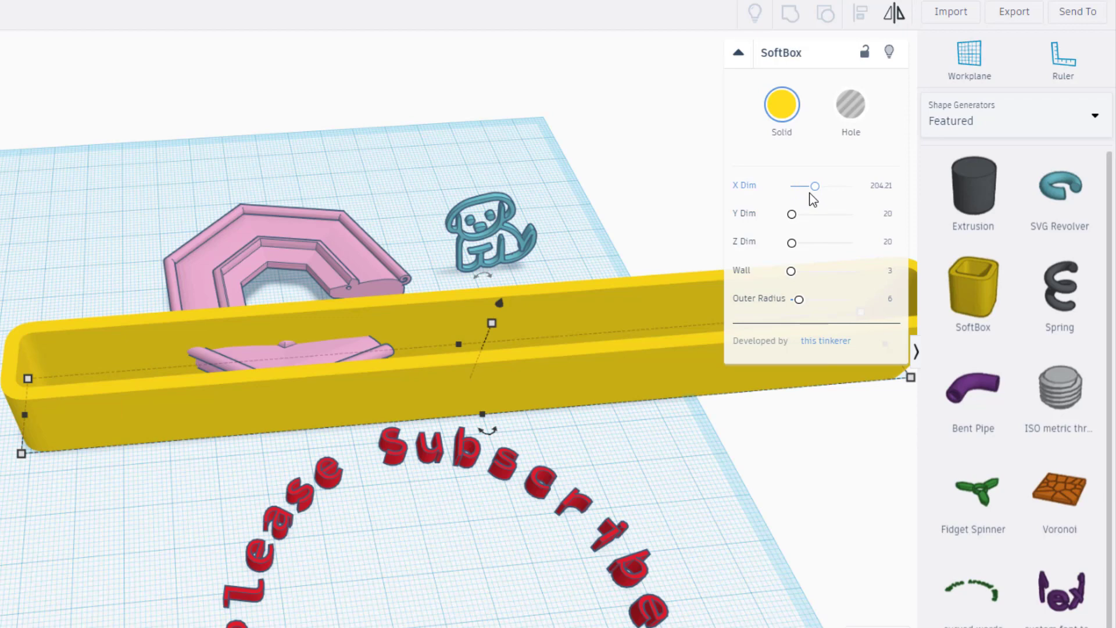
left_click_drag(806, 186, 796, 186)
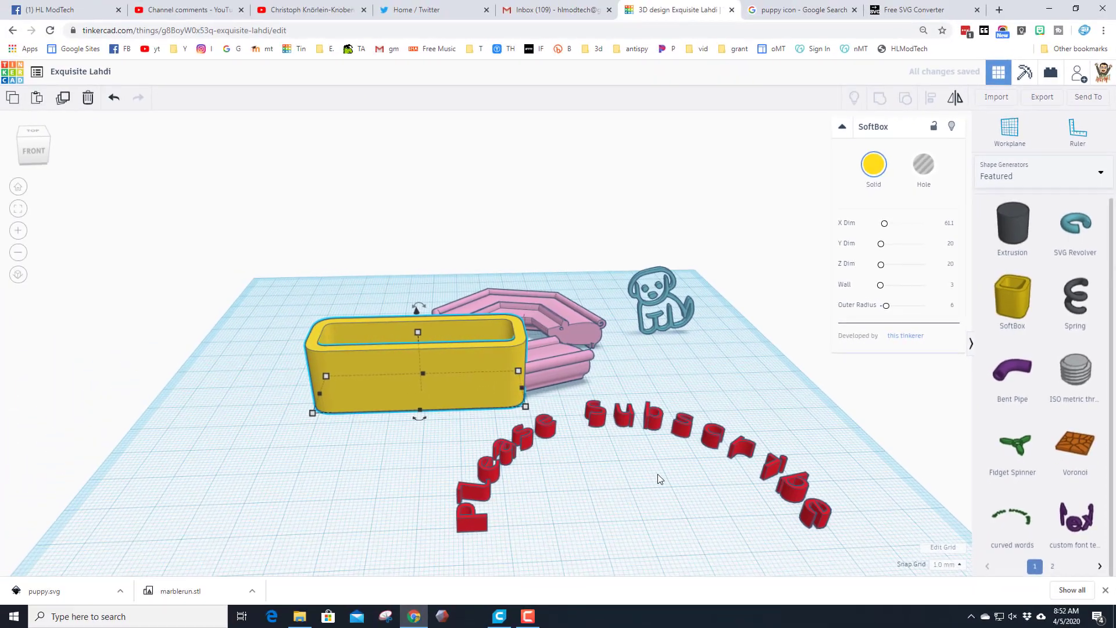
left_click(1052, 350)
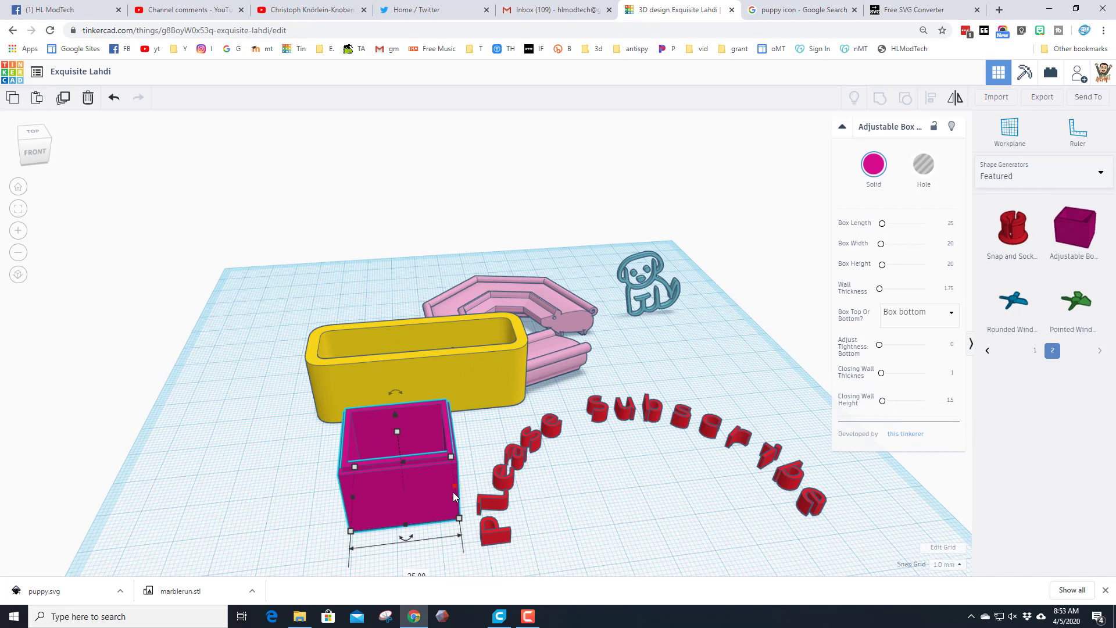
Step: Size the adjustable box 60 by 40 and turn its copy into a Box Top lid
left_click(942, 223)
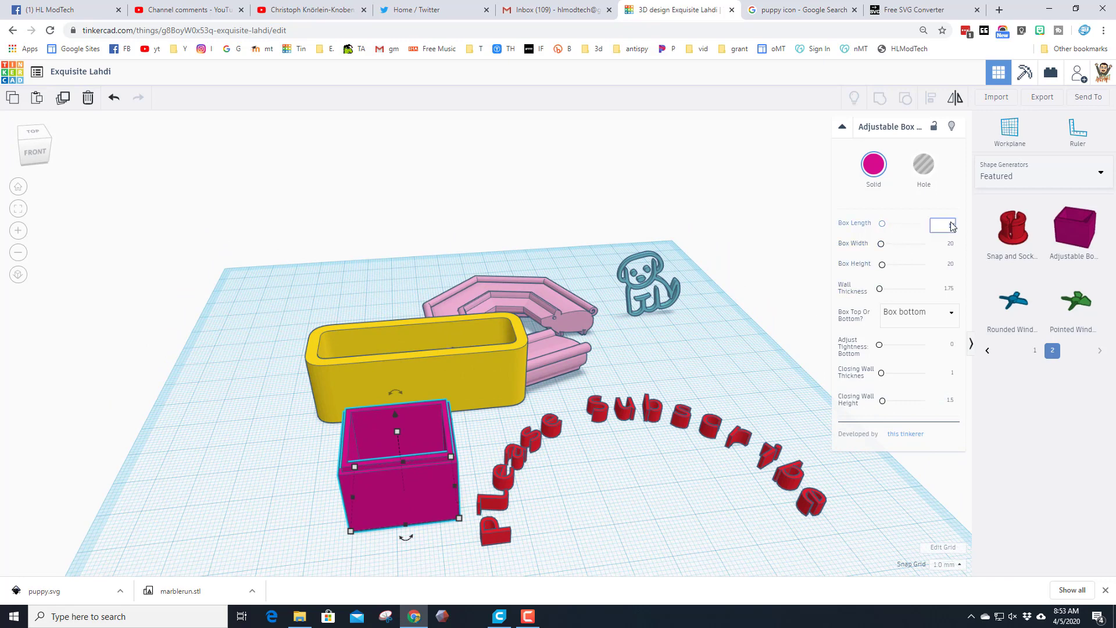
type("60")
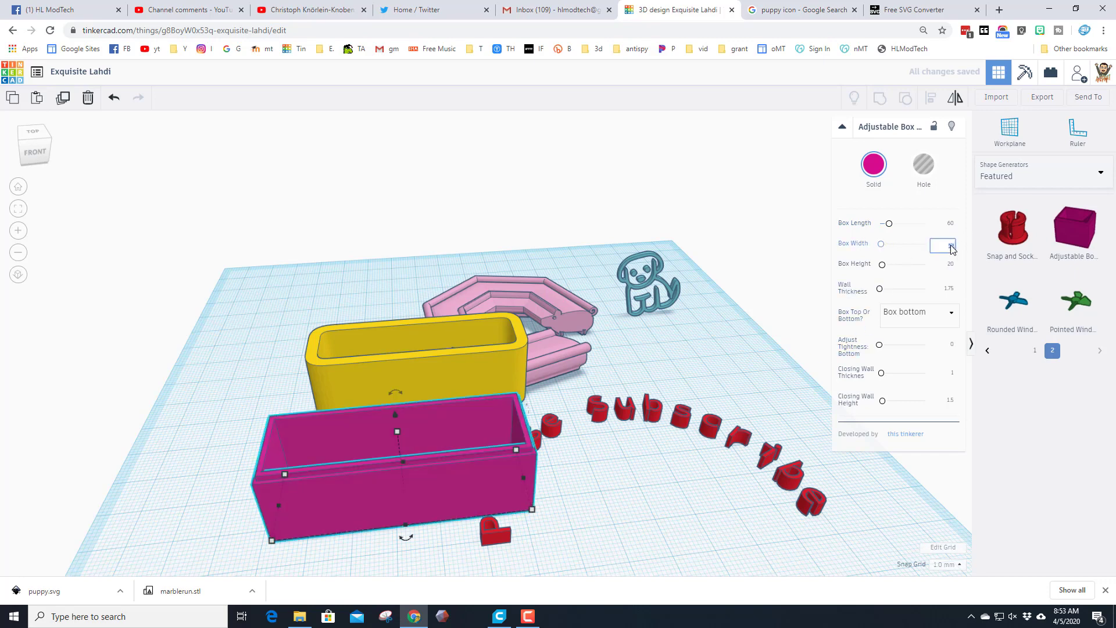
type("40")
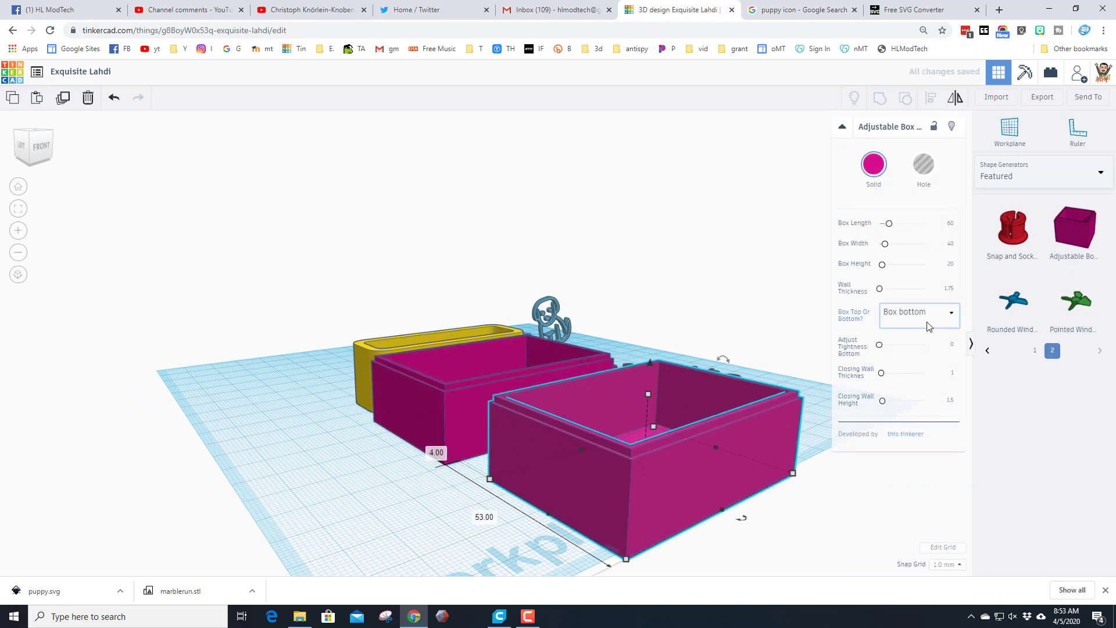
left_click(919, 312)
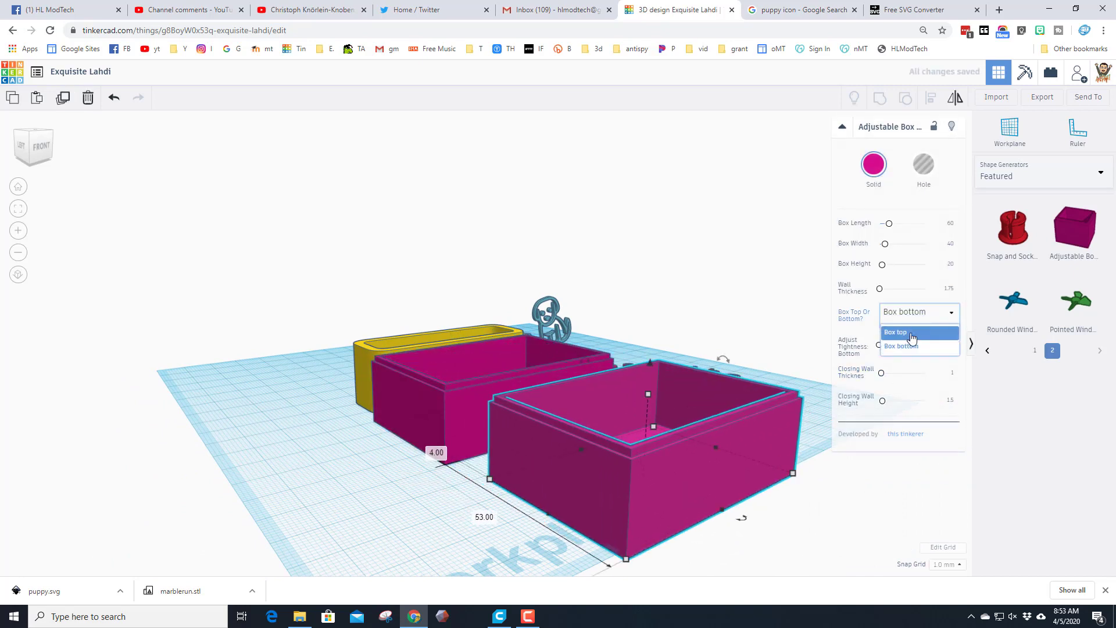
left_click(895, 333)
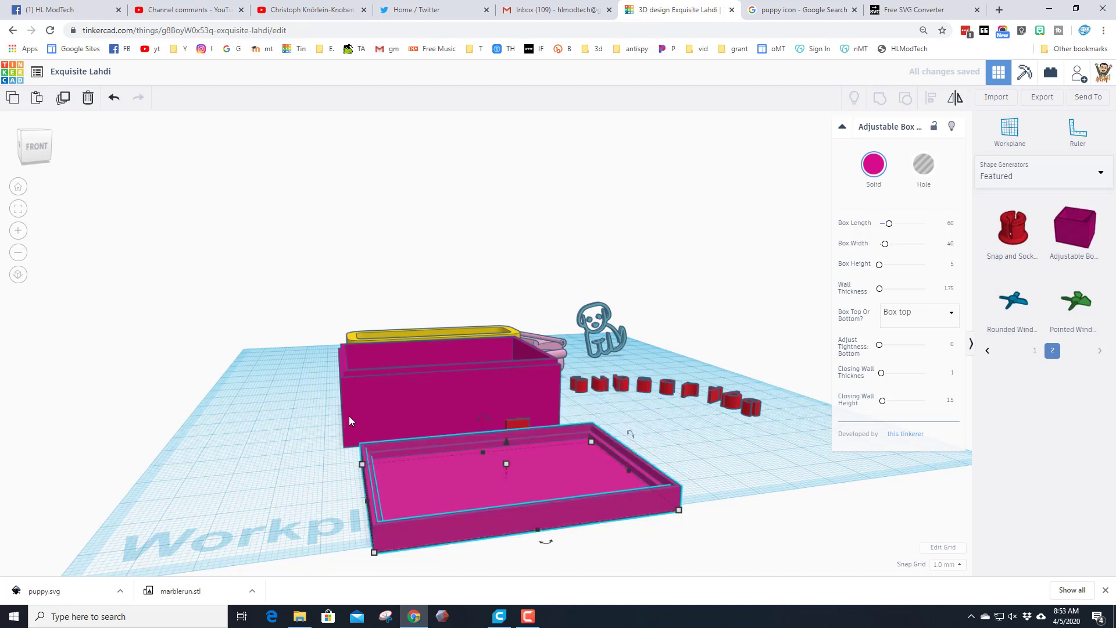
mouse_move(543, 394)
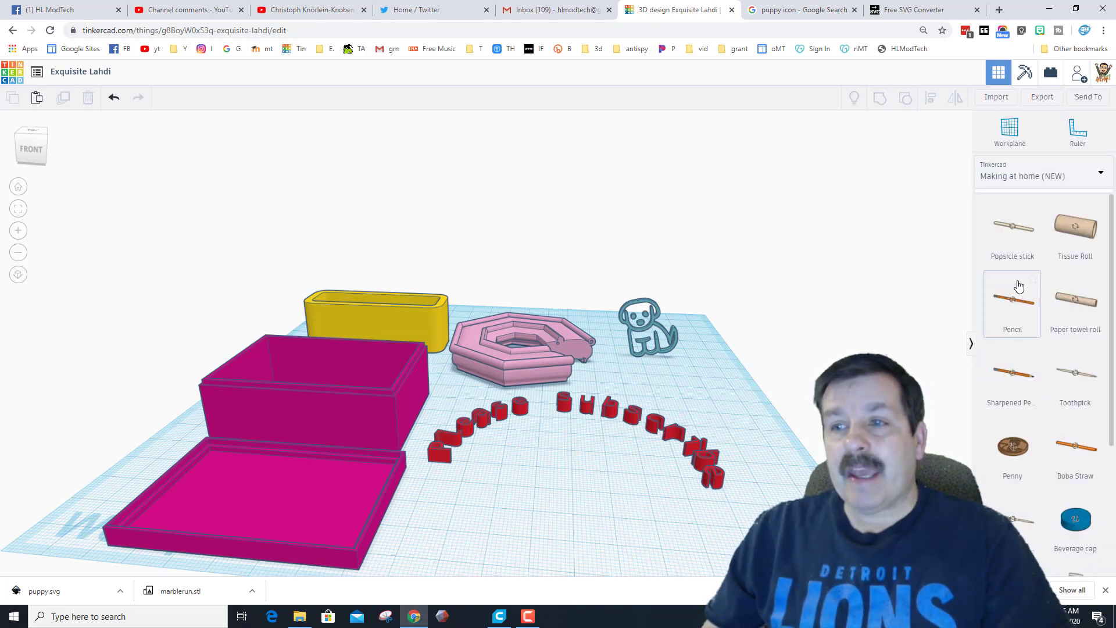
Step: Insert the Pencil from Making at home and the Bell X-1 from Smithsonian
scroll("down", 3)
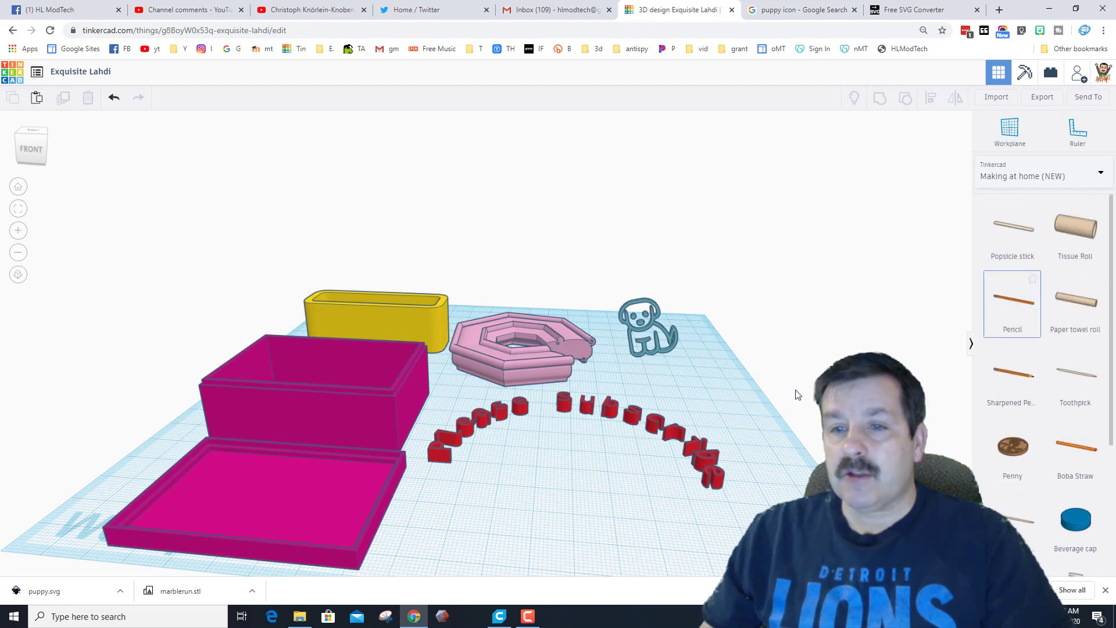
left_click(1011, 302)
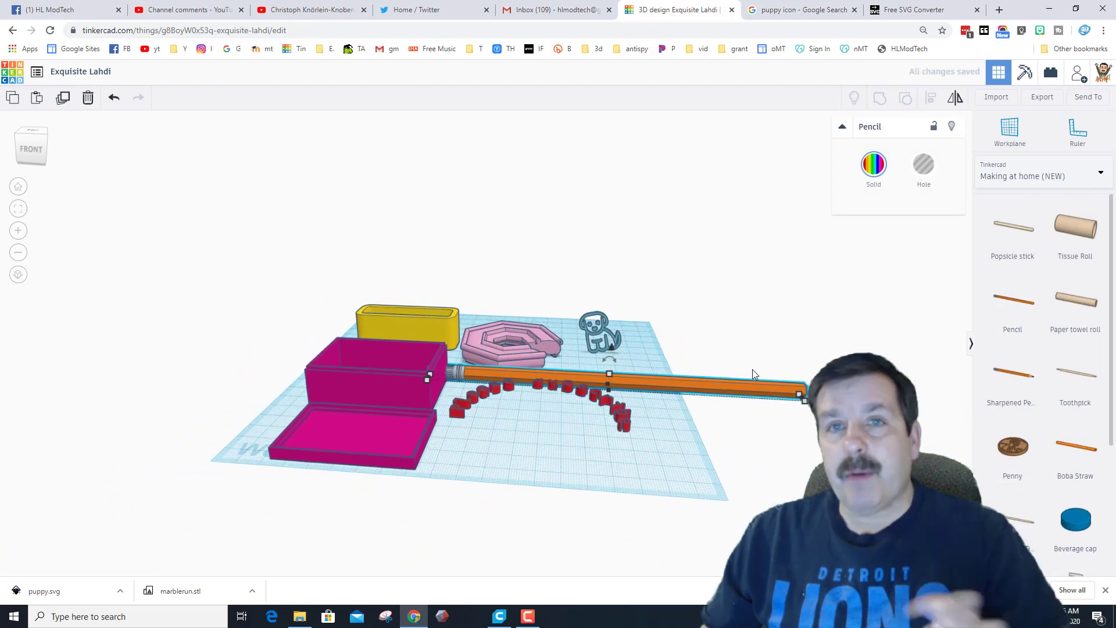
mouse_move(759, 361)
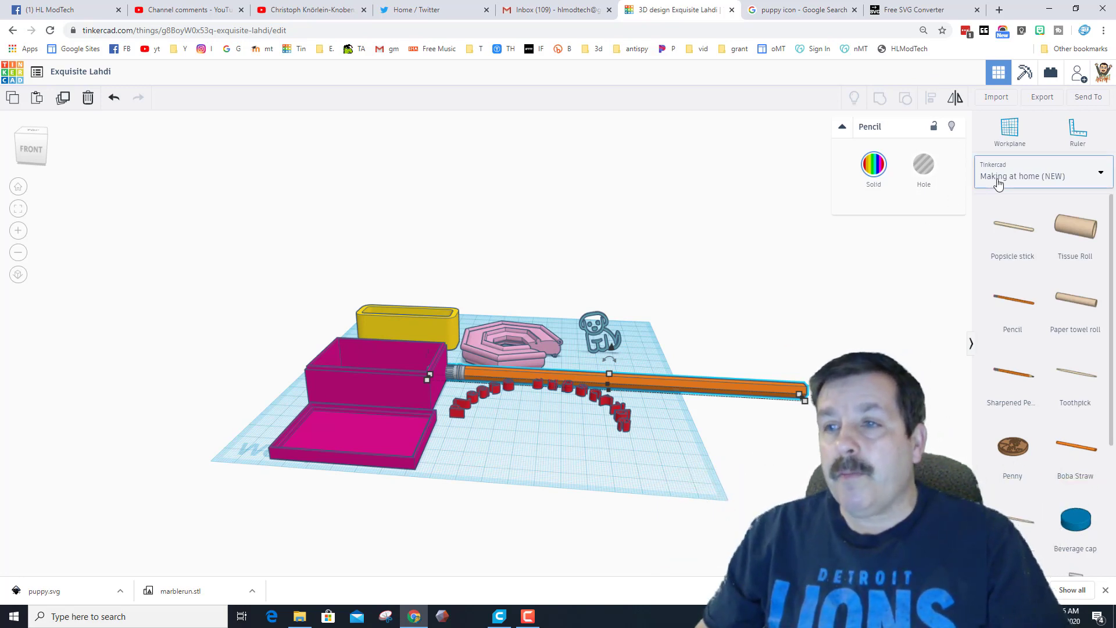
left_click(1039, 176)
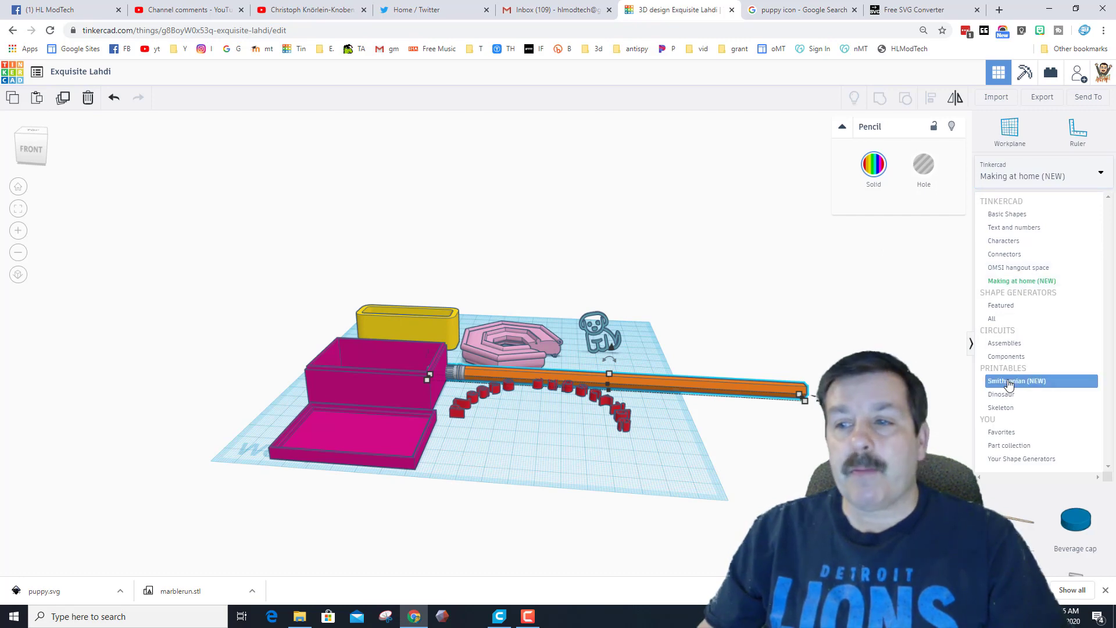
left_click(1017, 381)
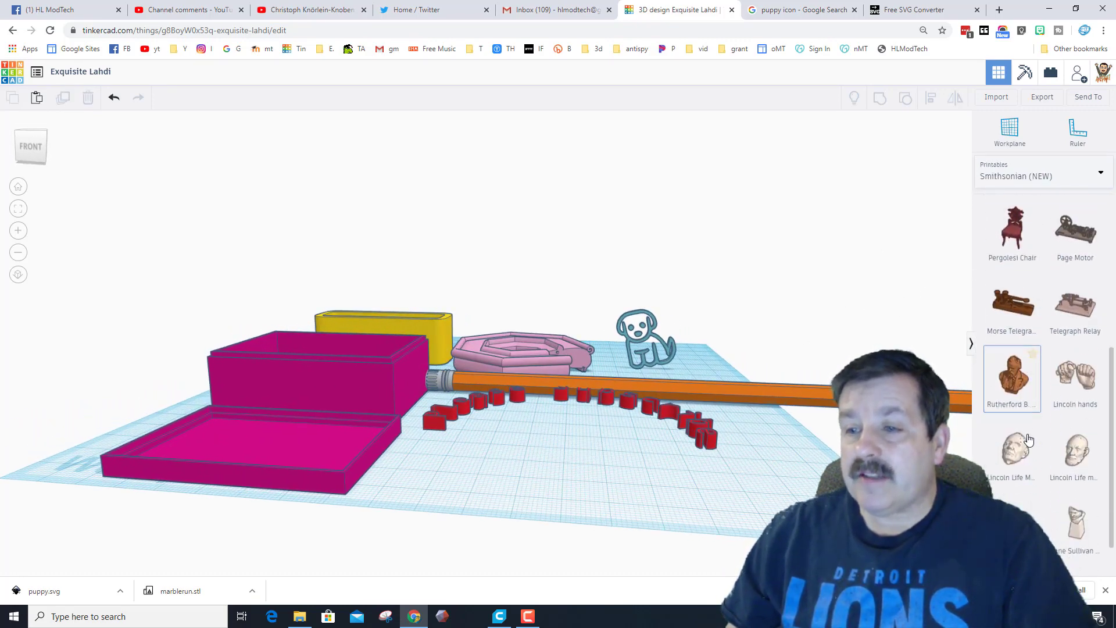
scroll("down", 3)
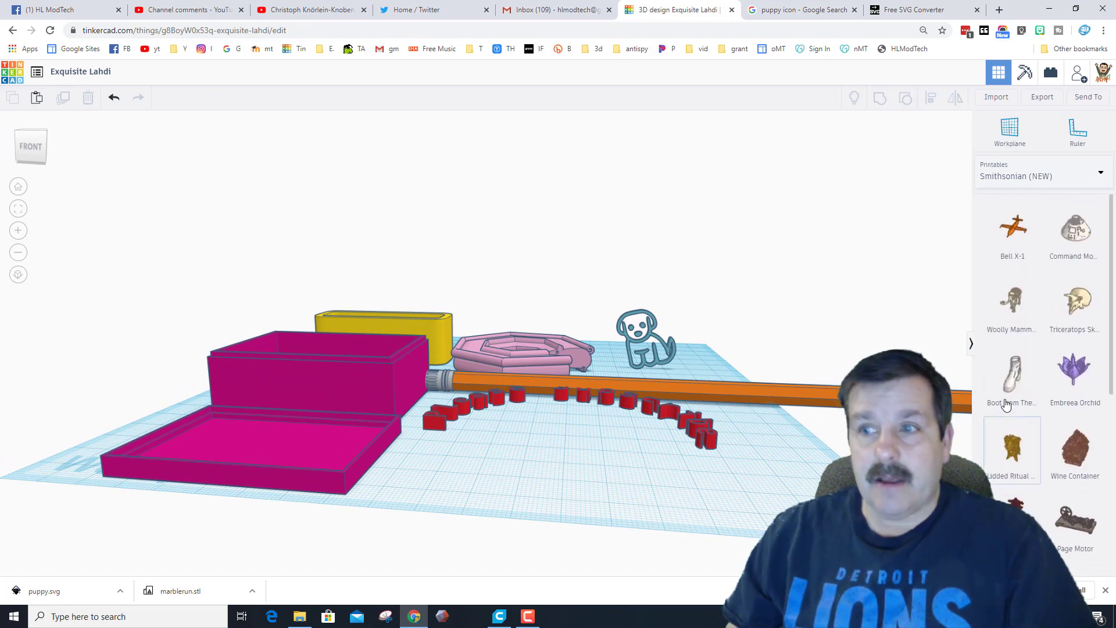
left_click(1011, 228)
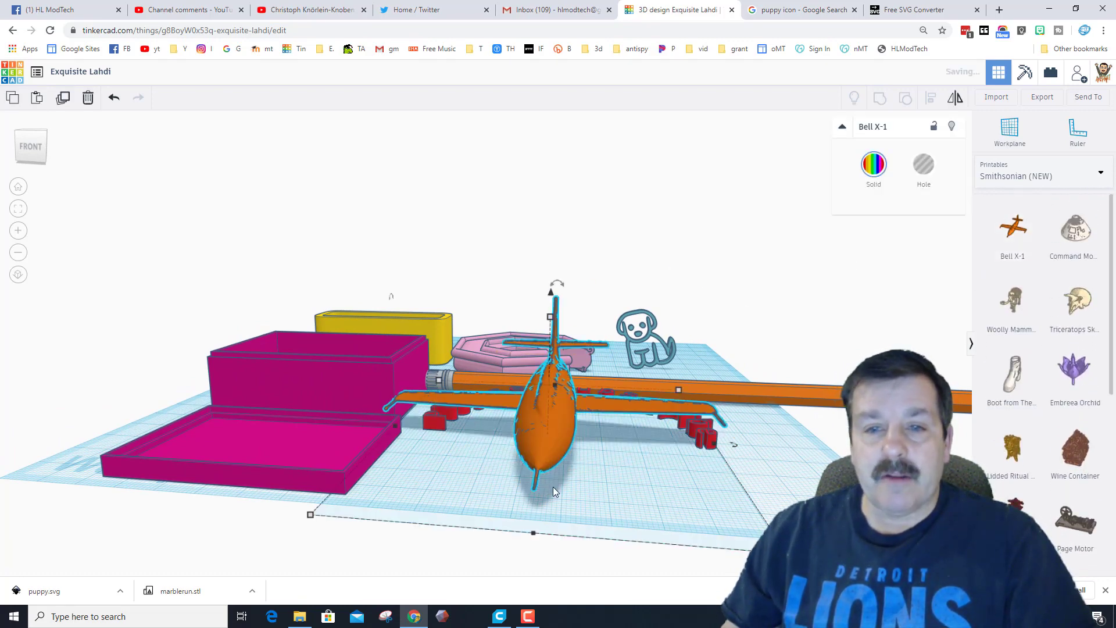